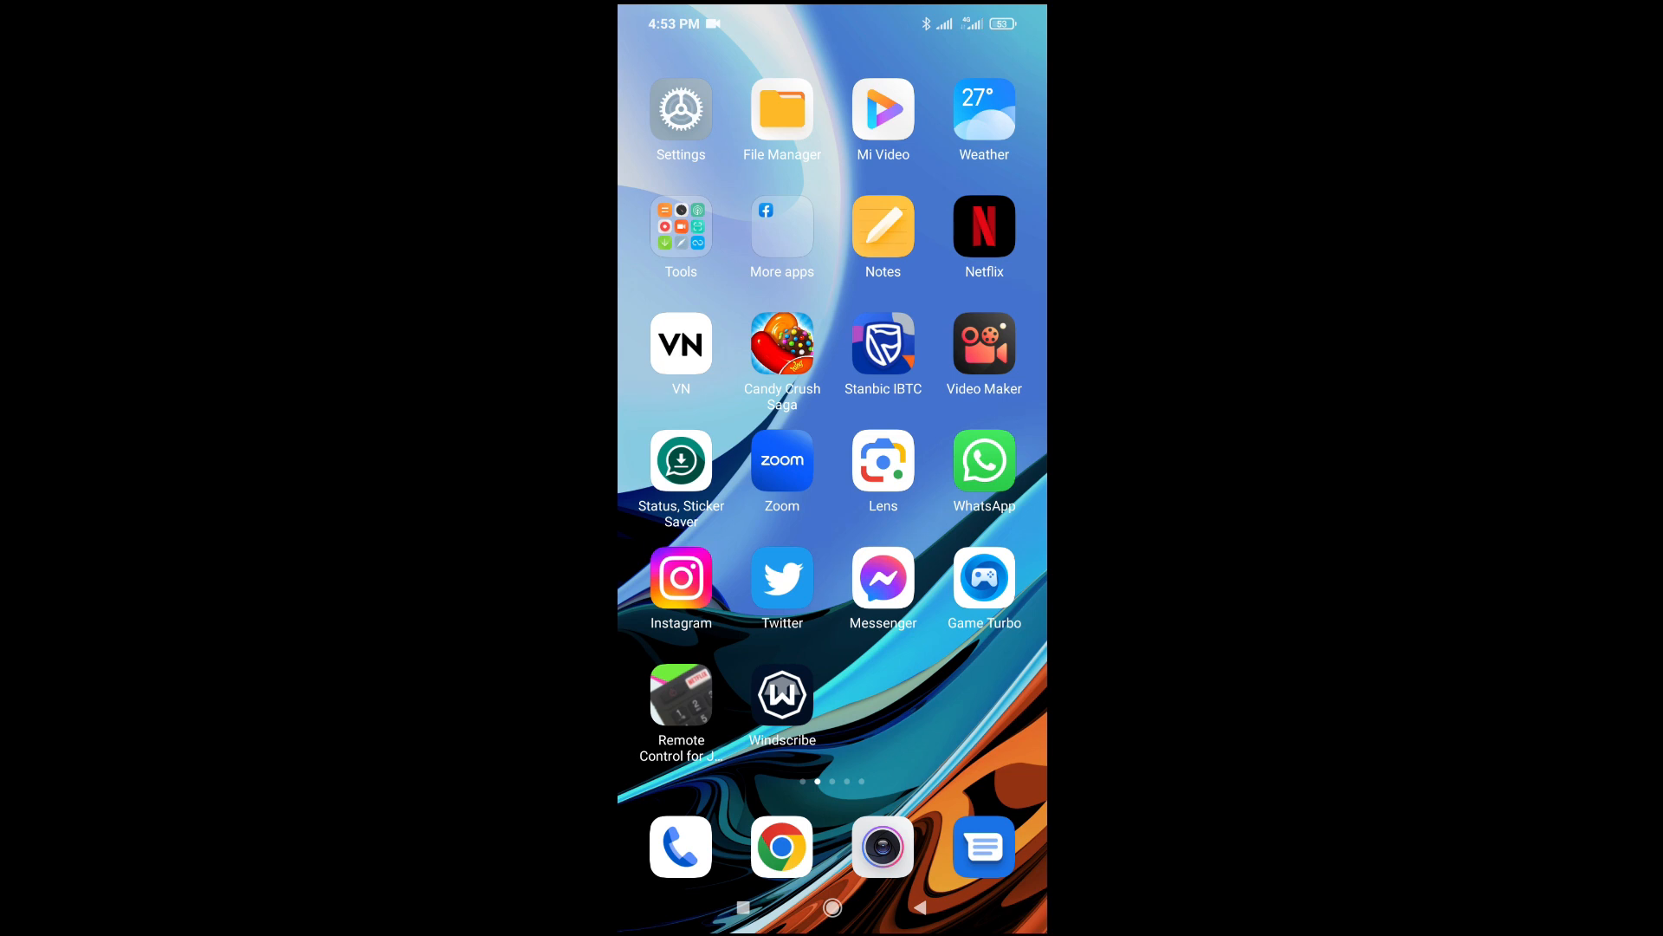
Step: Browse the Facebook news feed, then move to the Google Play Store apps home page
scroll(left, 3)
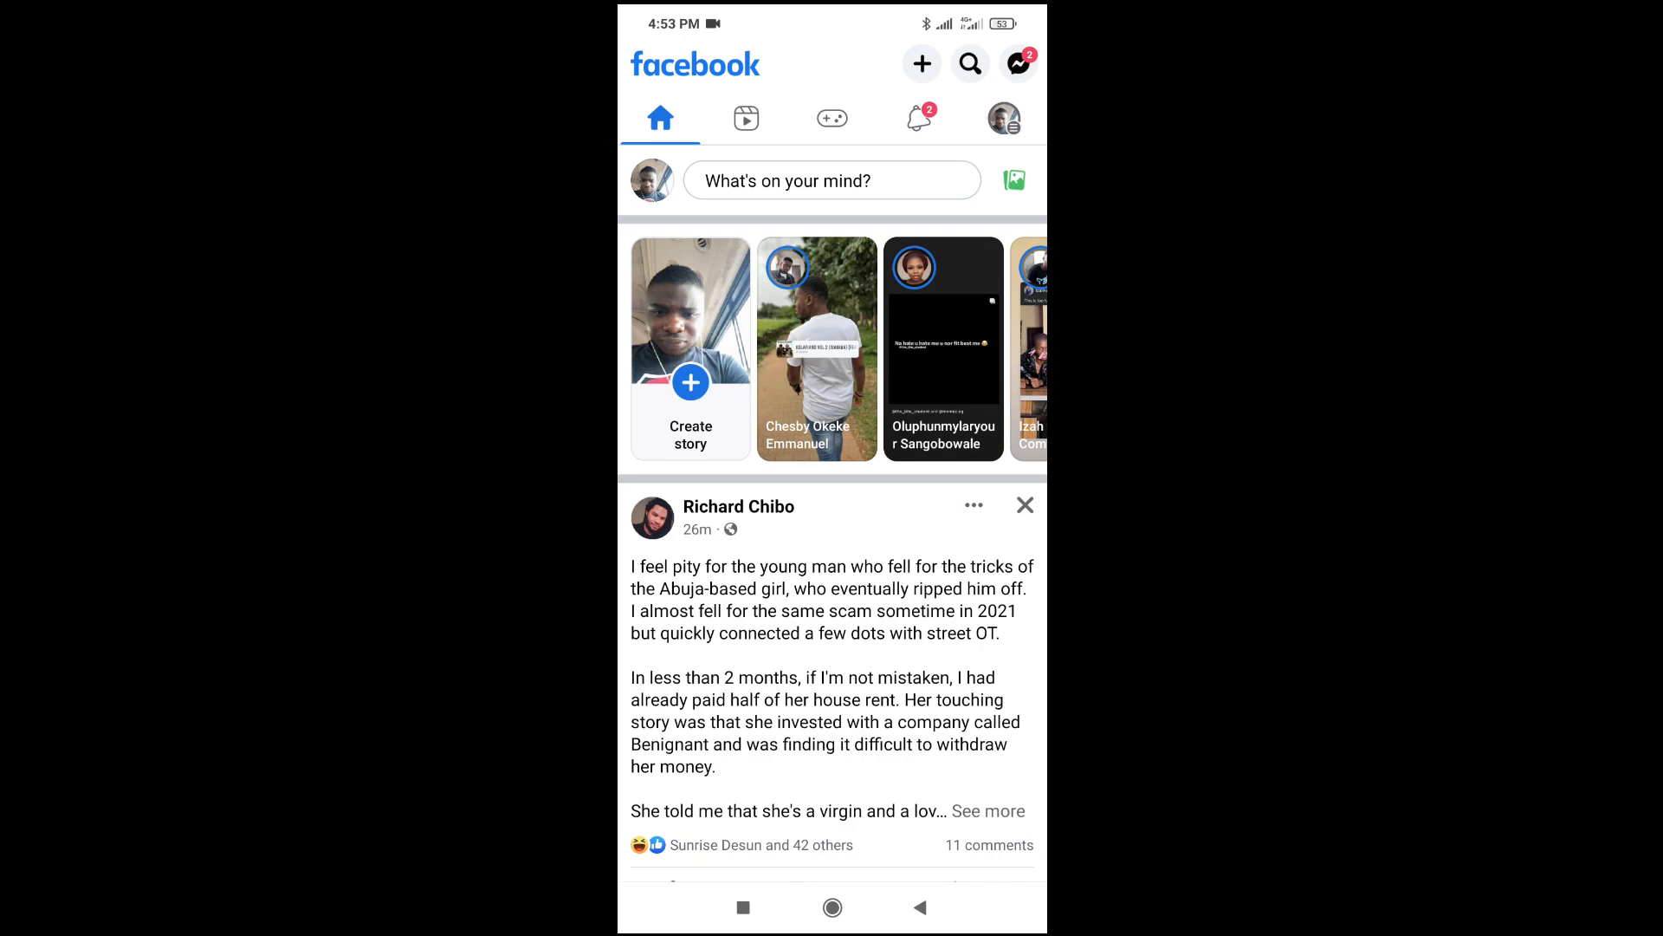
scroll(down, 3)
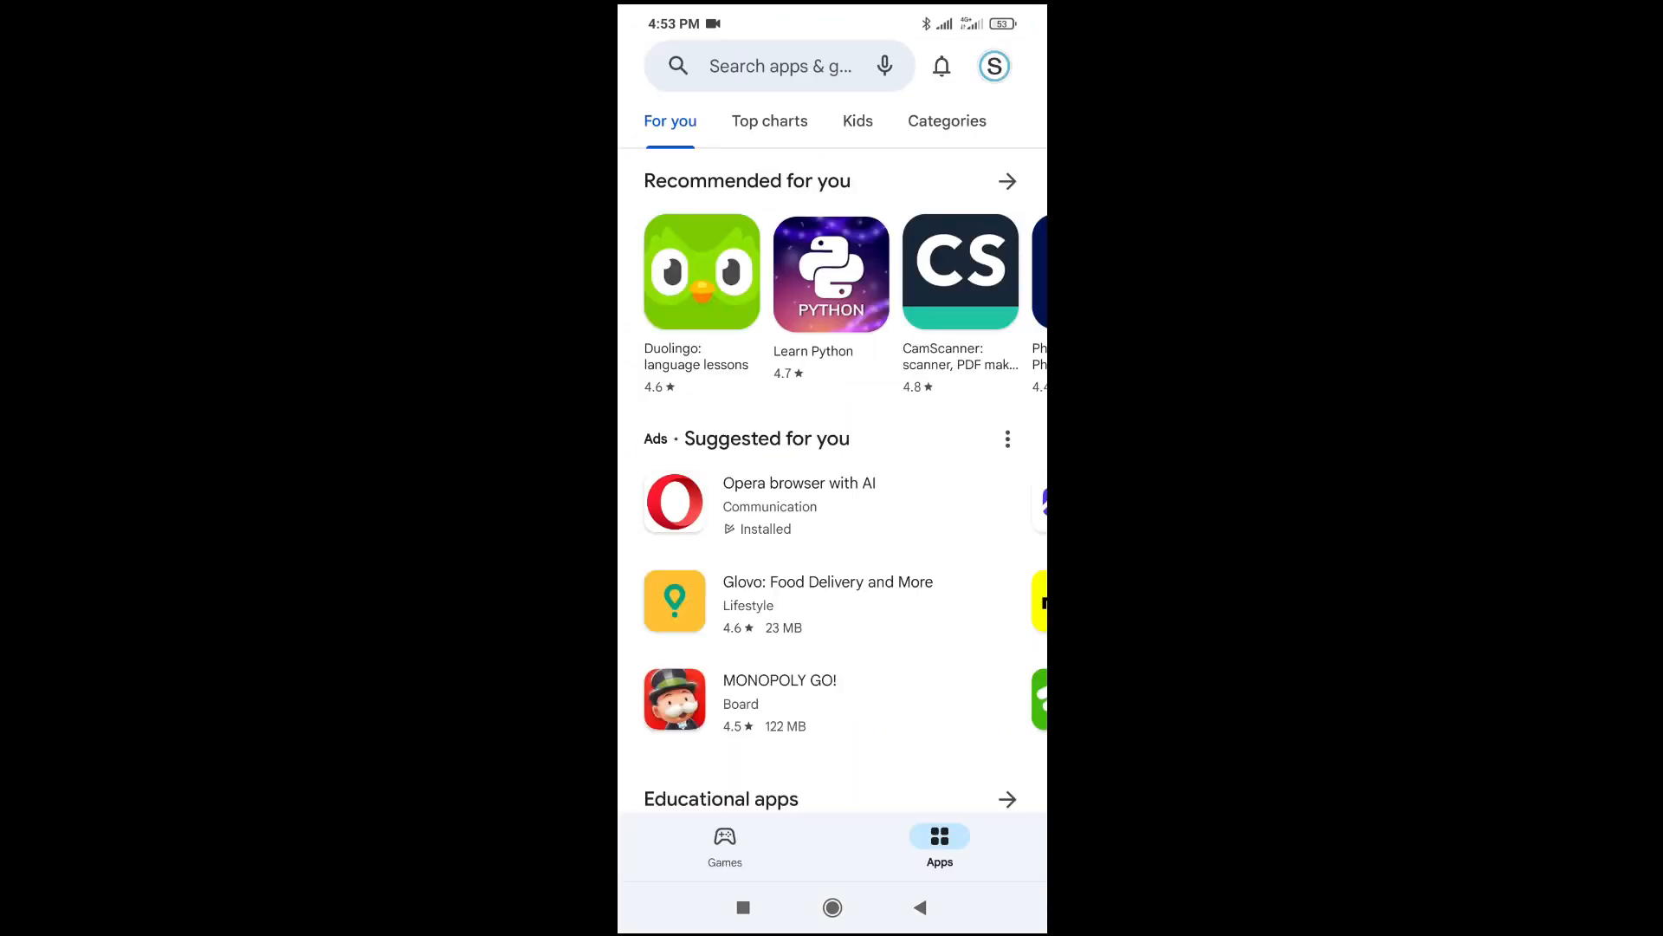
Step: Search the Play Store for 'facebook messenger', view Messenger's listing, then return home
click(780, 66)
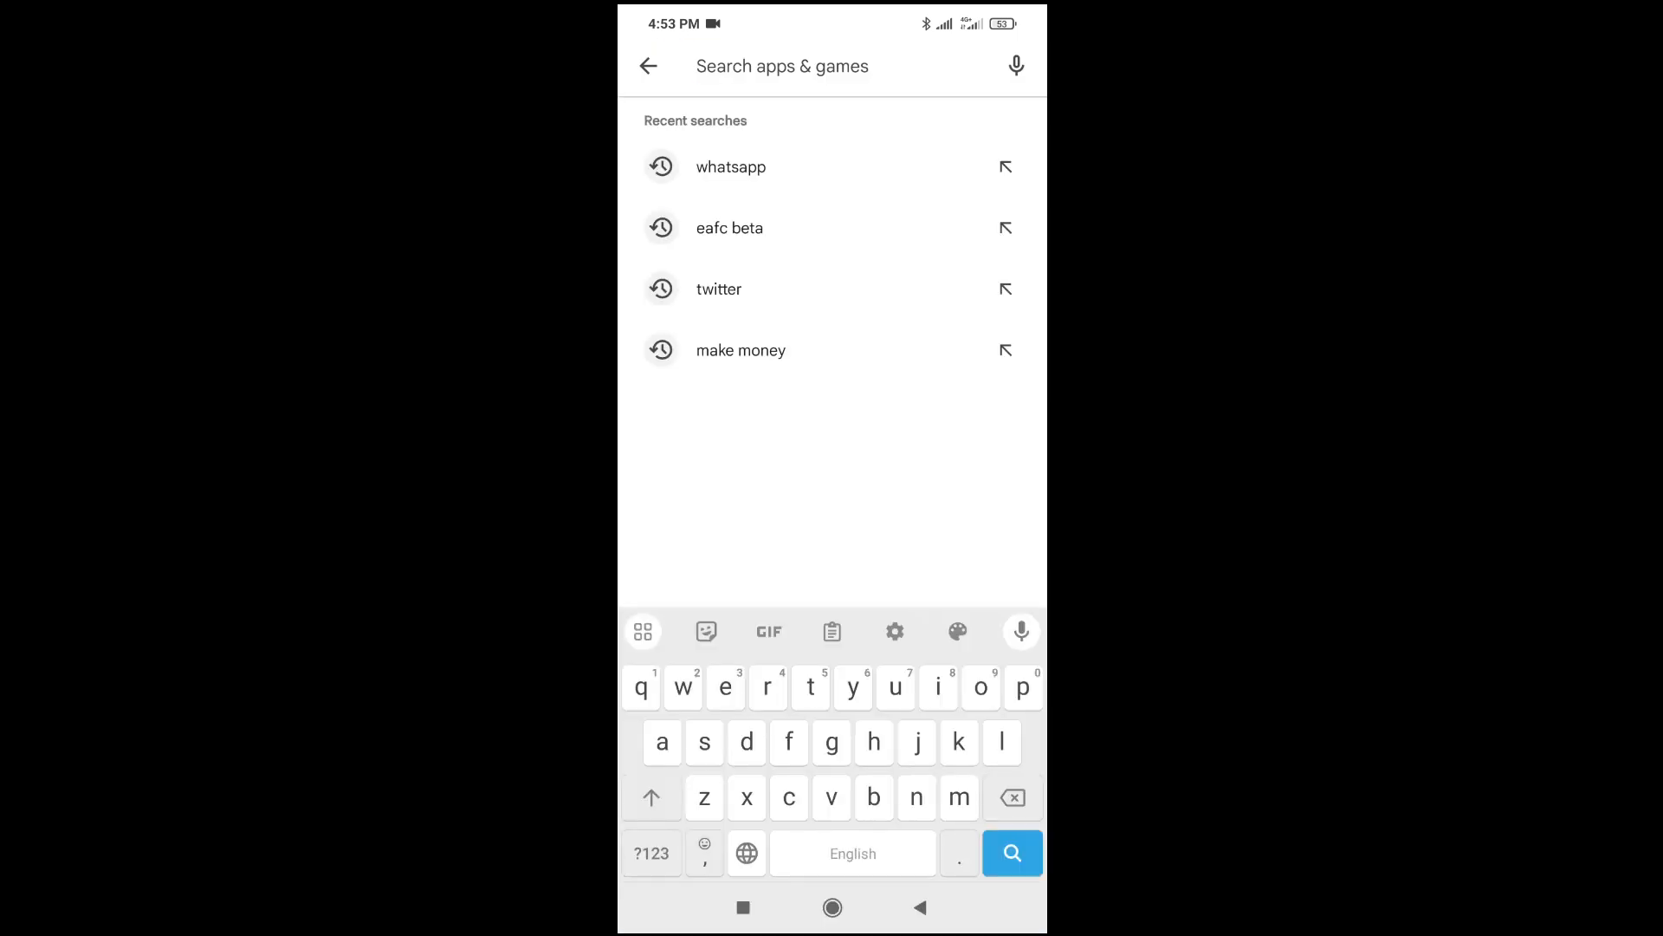
text(fac)
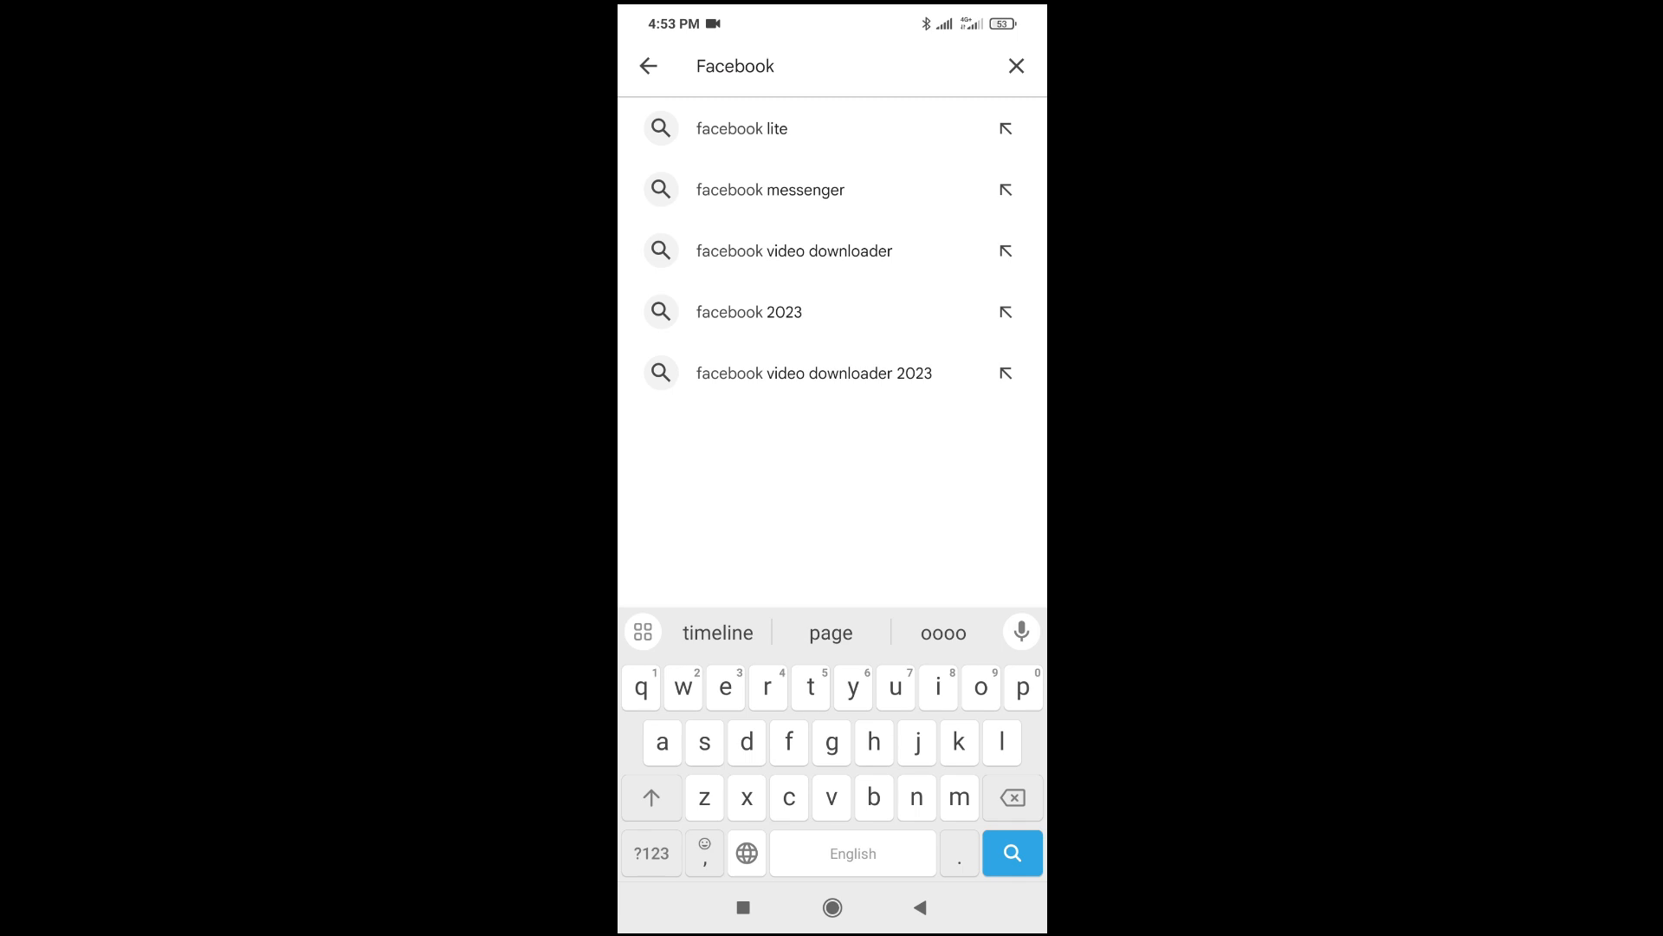
click(769, 189)
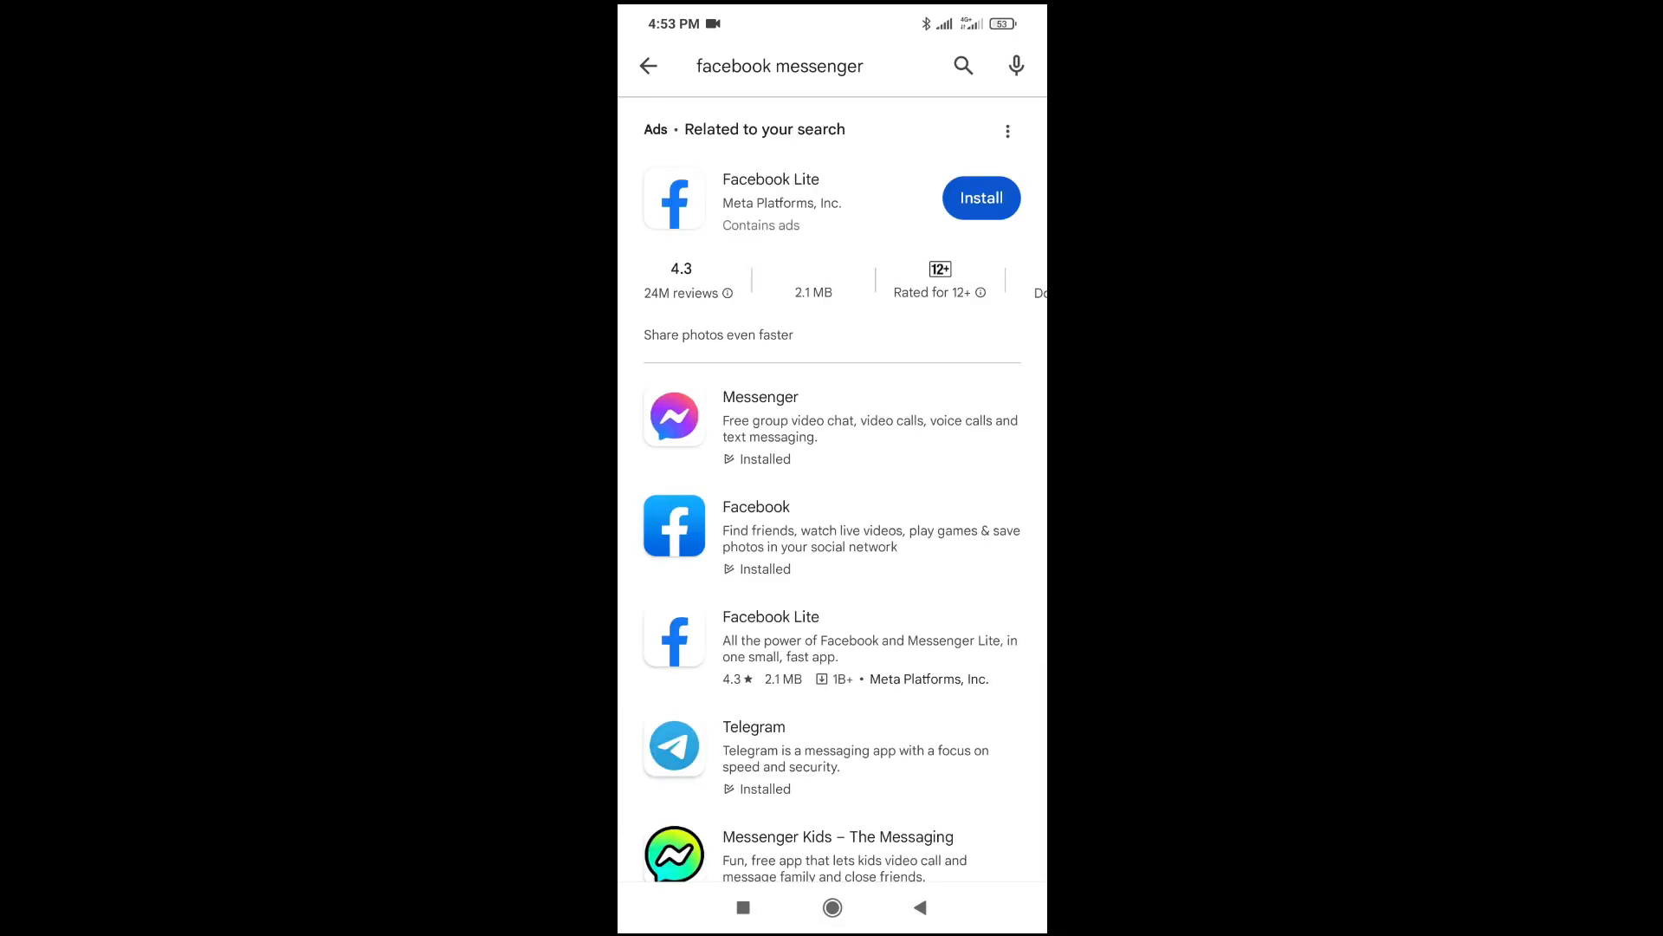
click(761, 397)
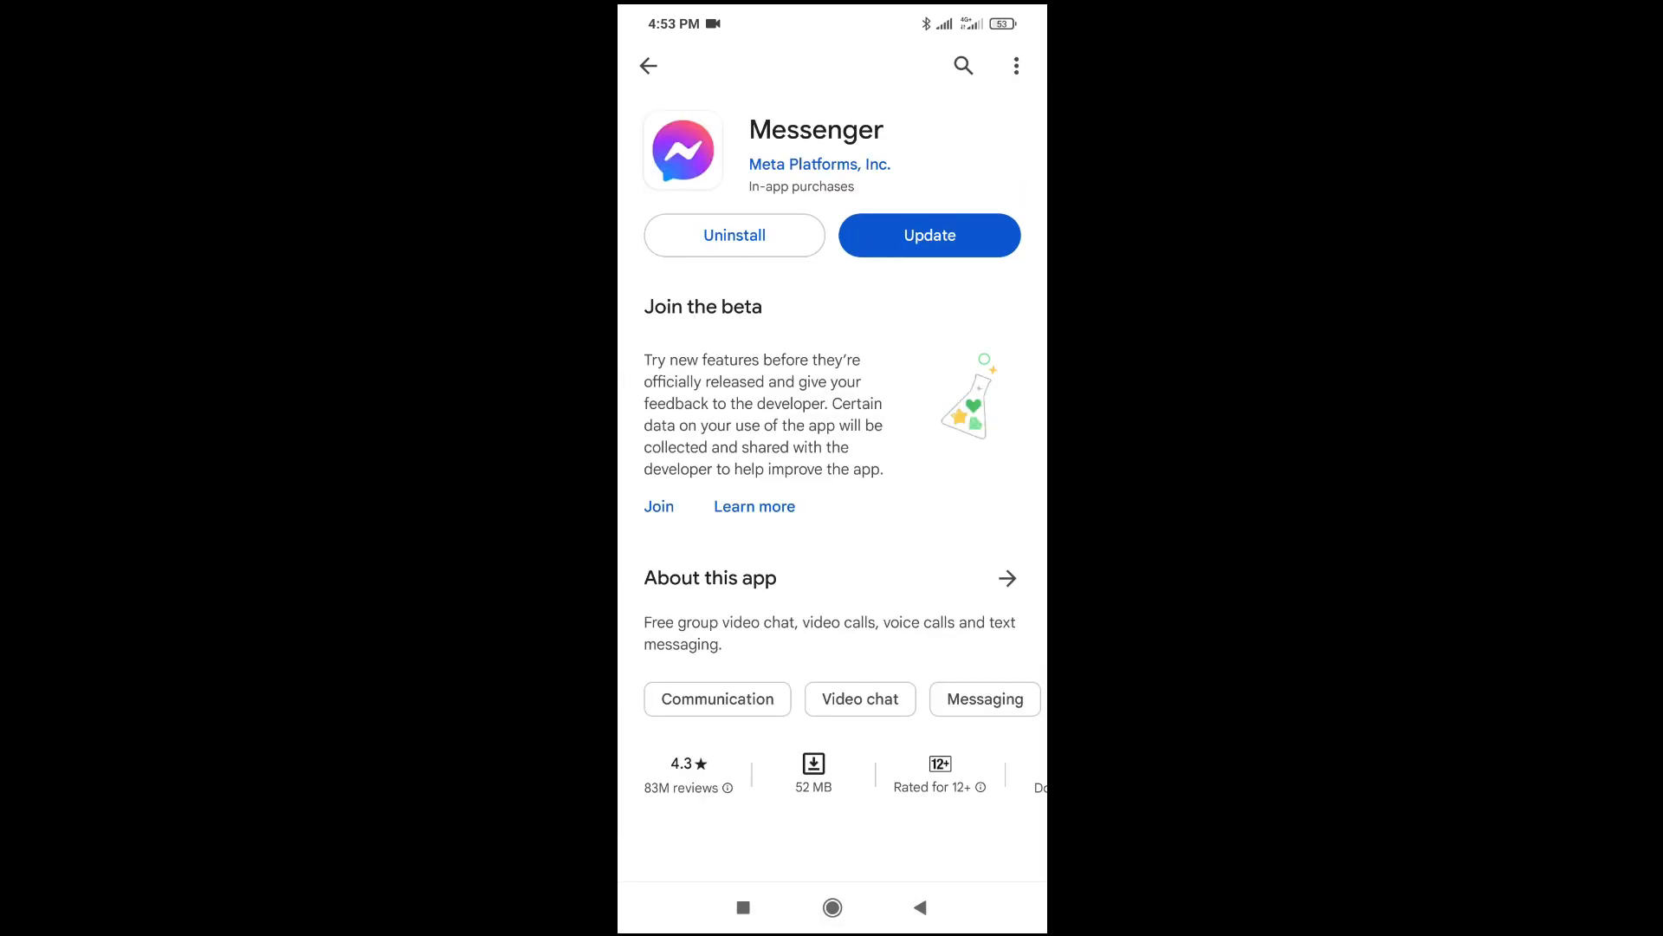
scroll(down, 3)
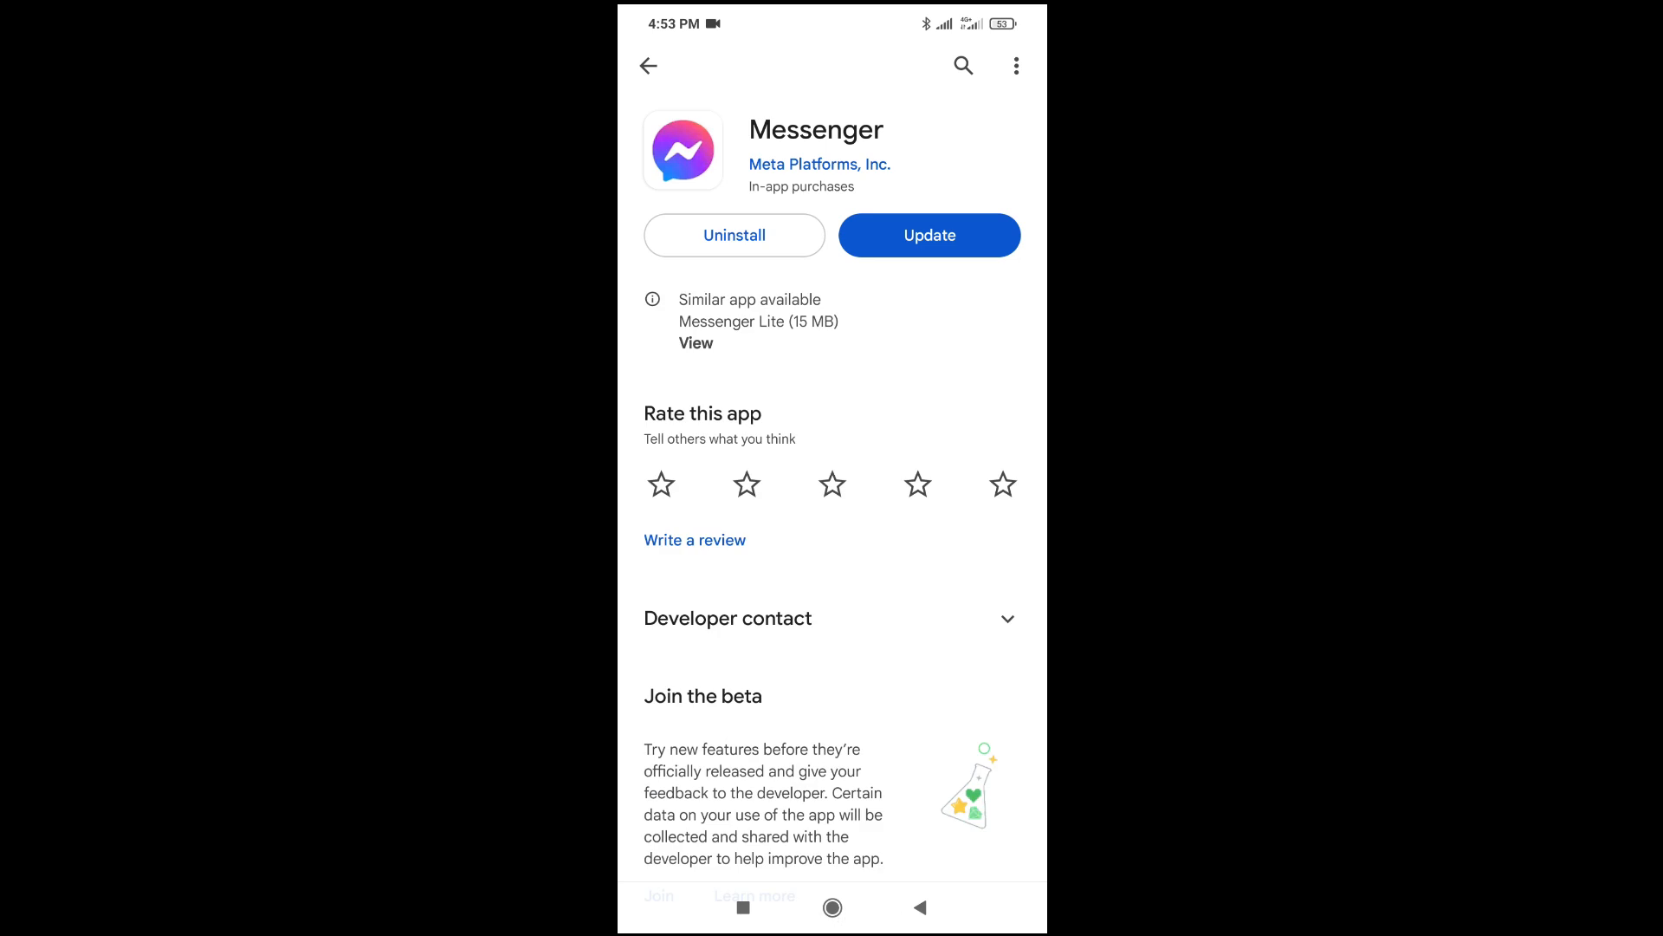
click(930, 235)
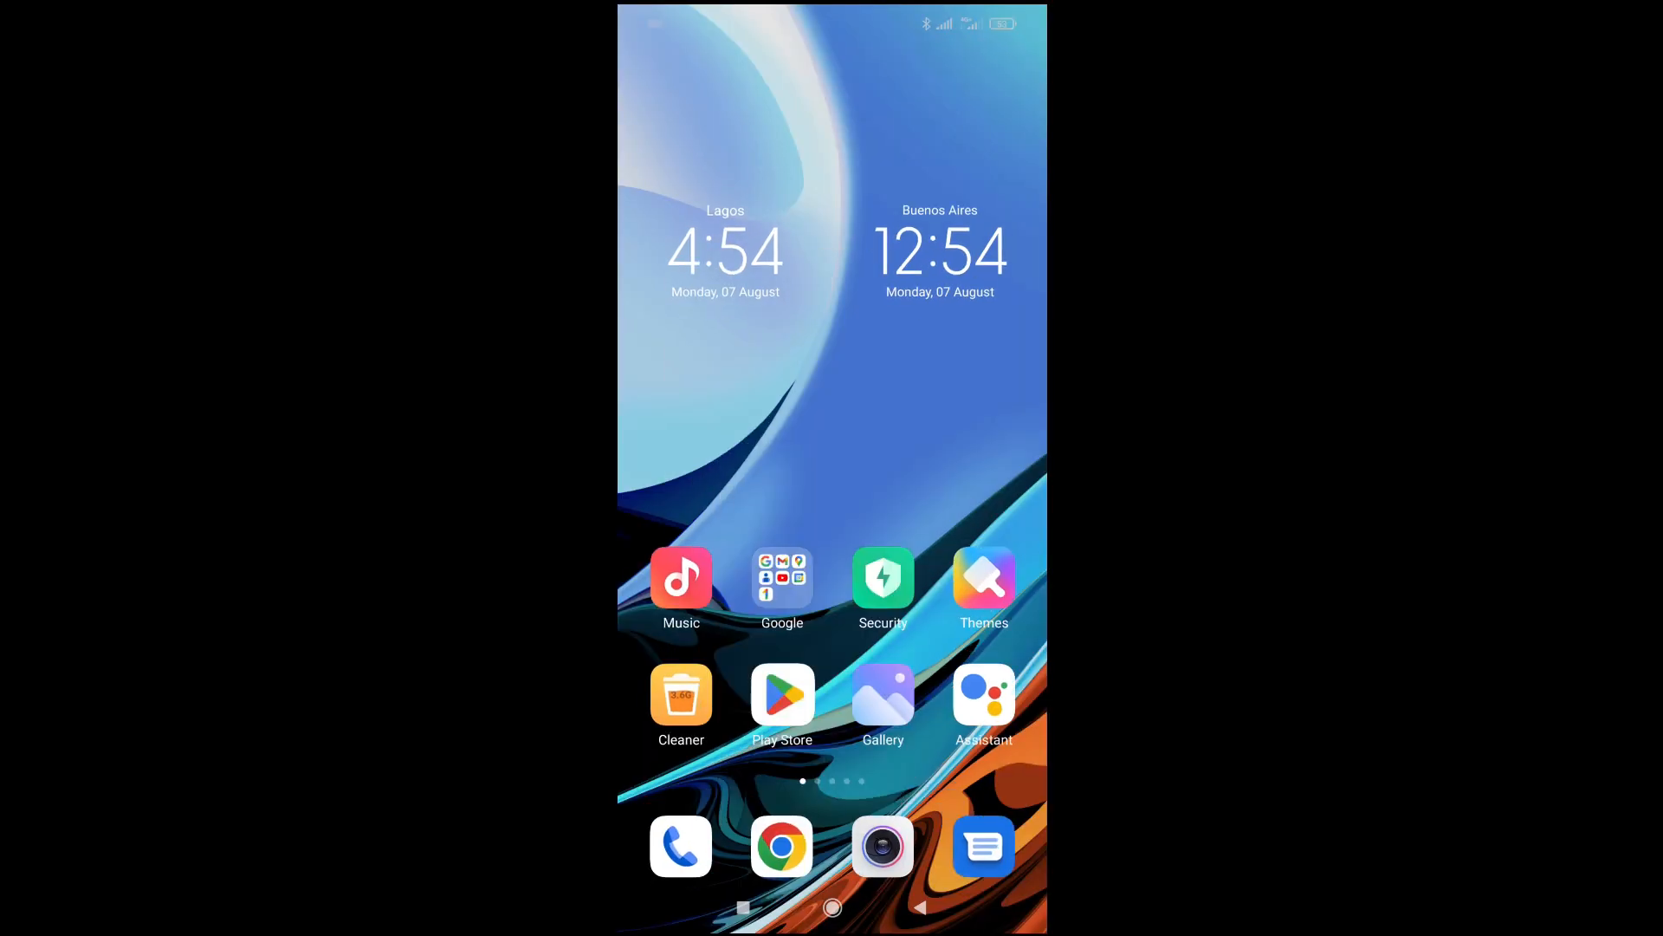
Step: Swipe through the home screen pages and launch Messenger to its chat list
scroll(left, 3)
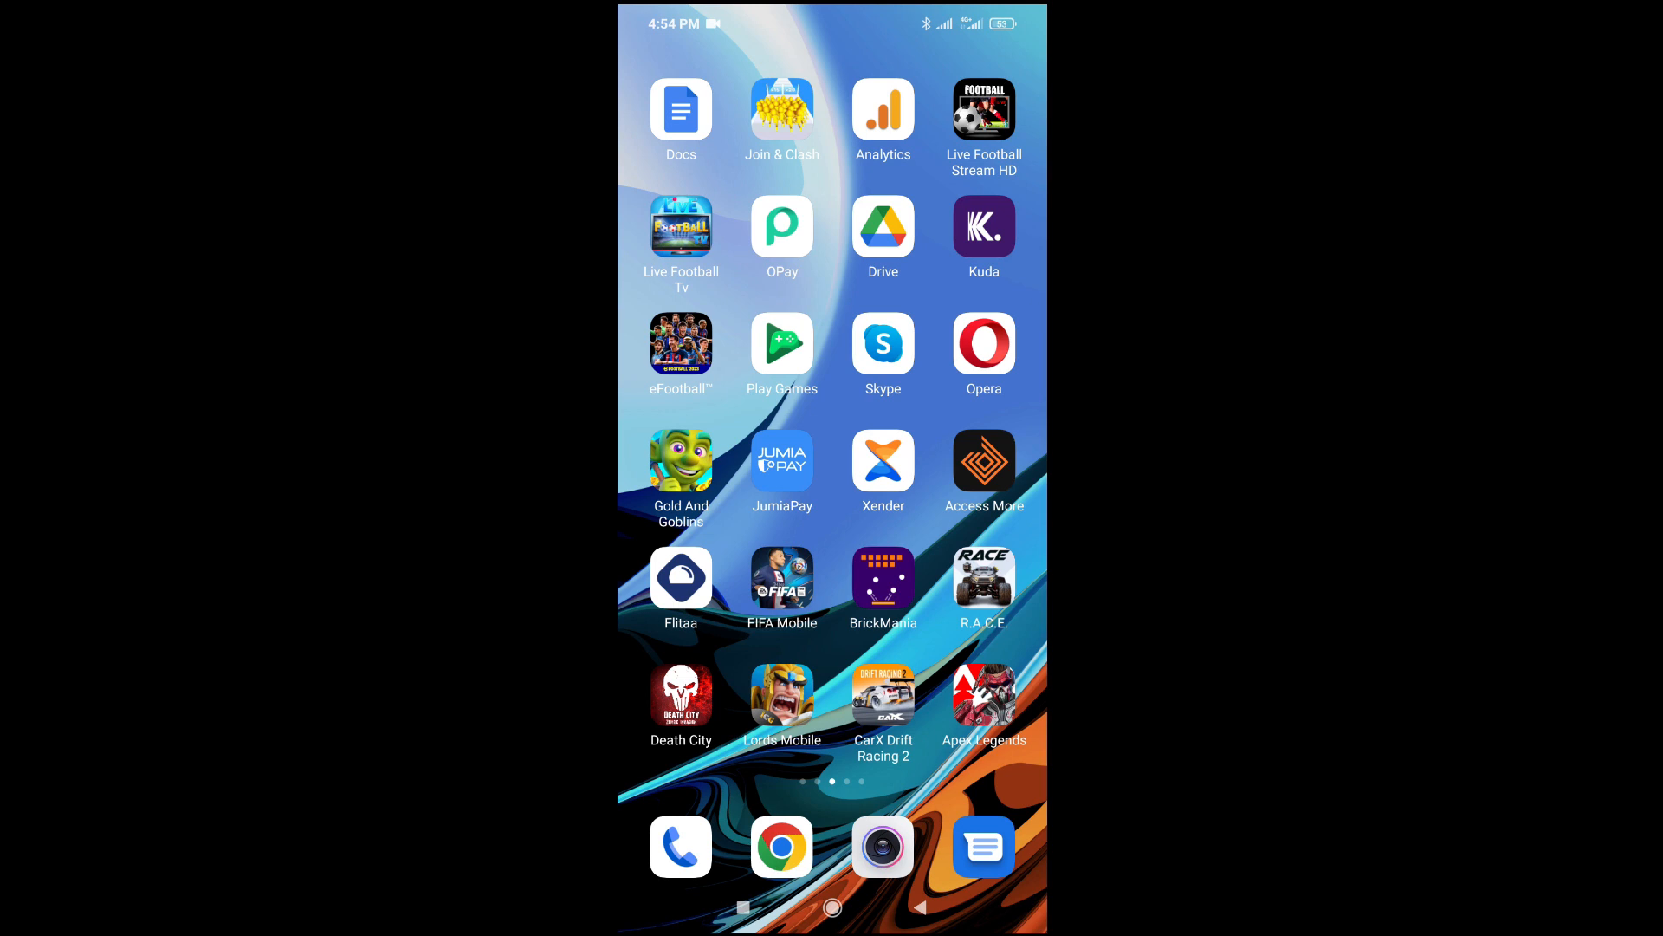
scroll(left, 3)
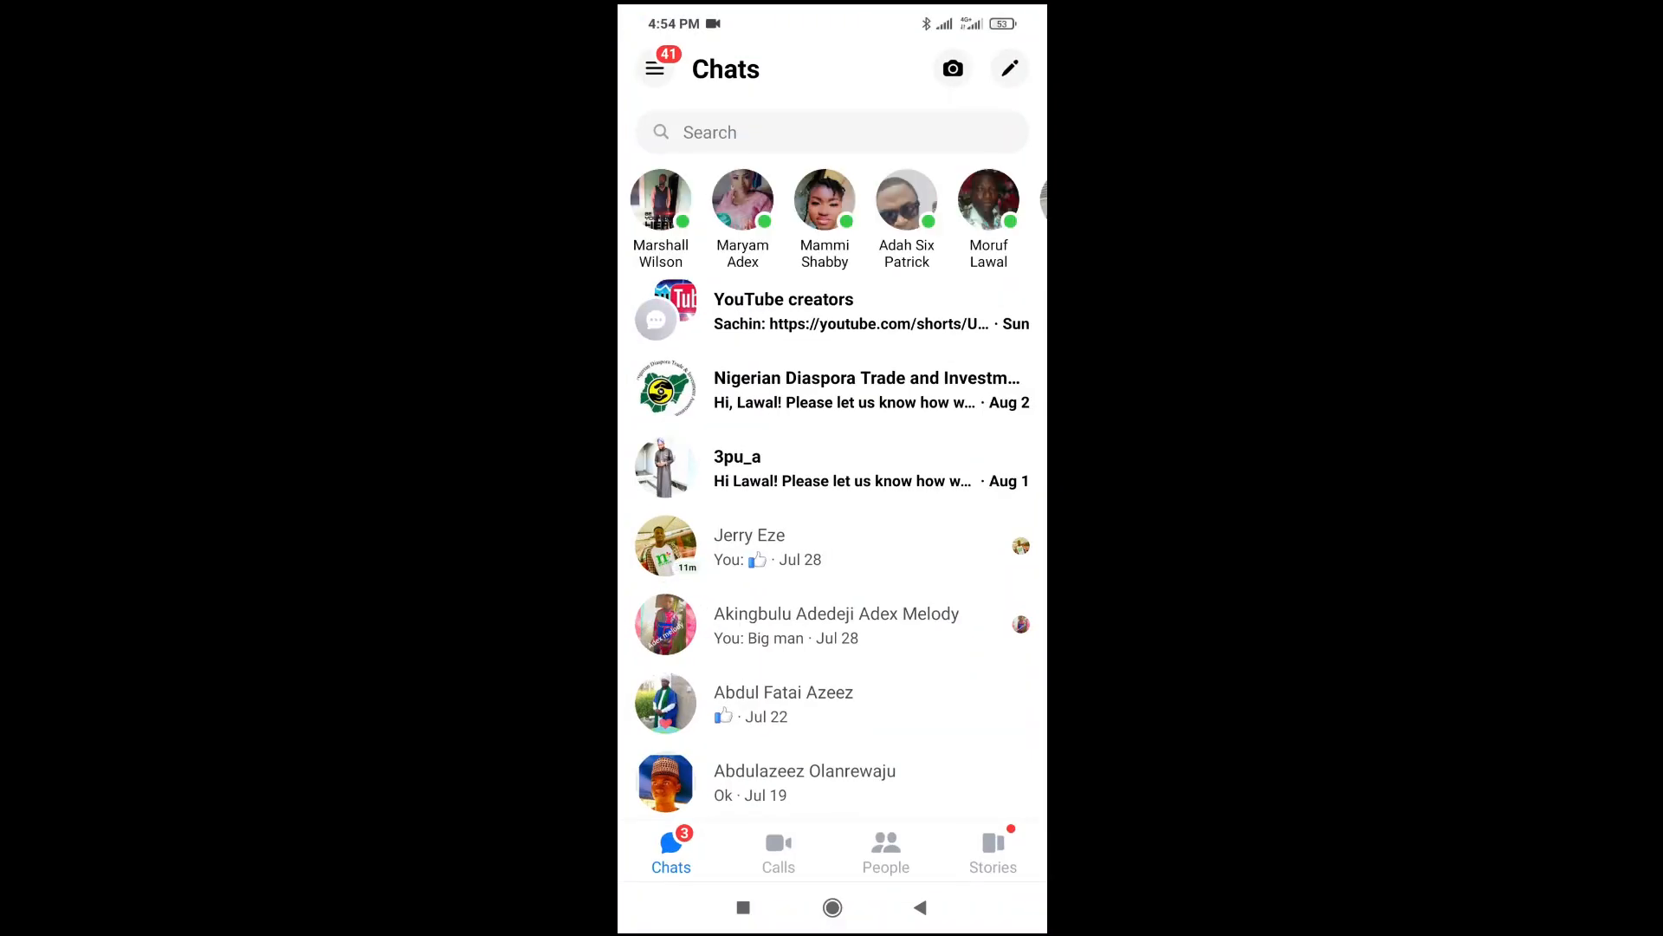
scroll(down, 3)
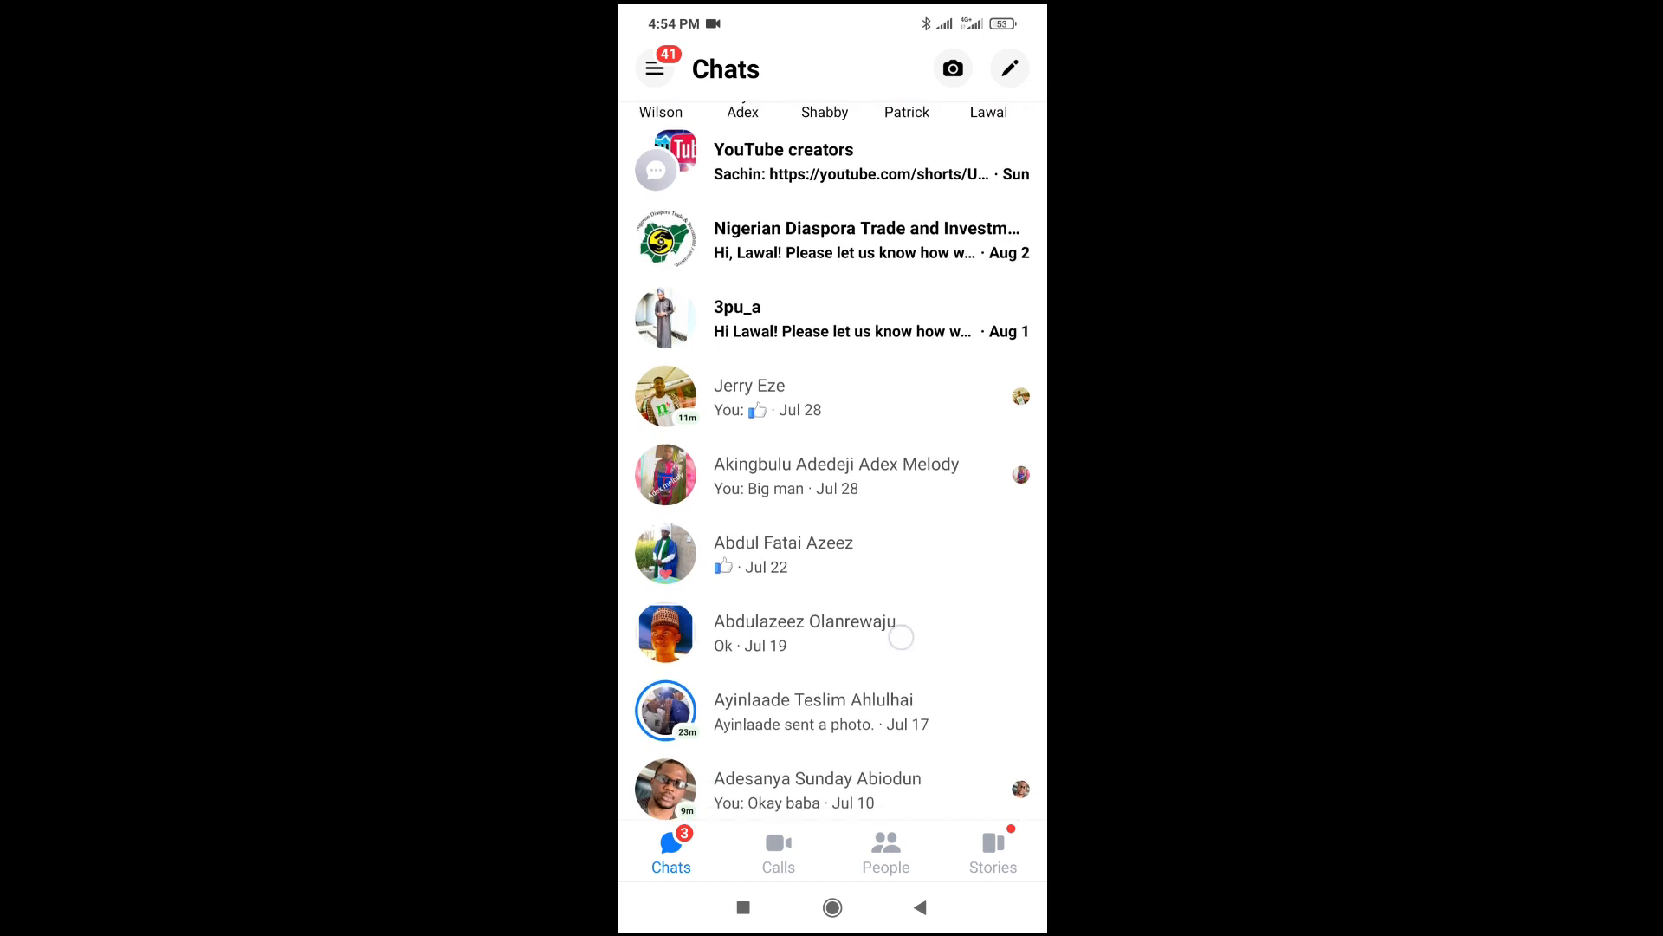
scroll(down, 3)
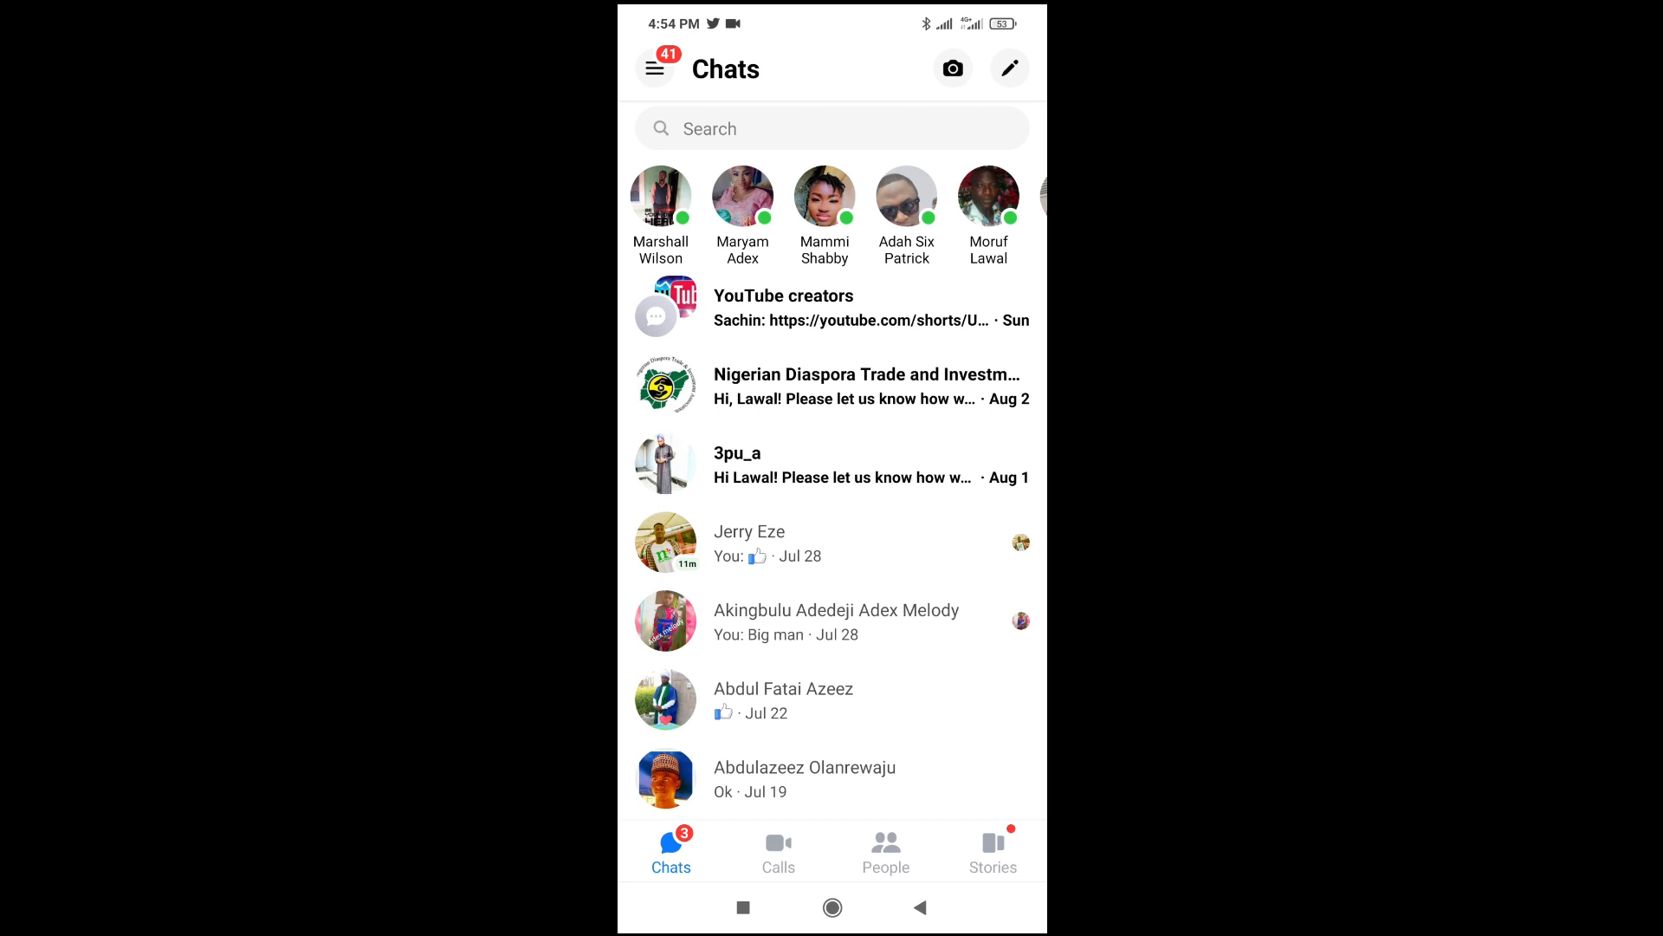
scroll(down, 3)
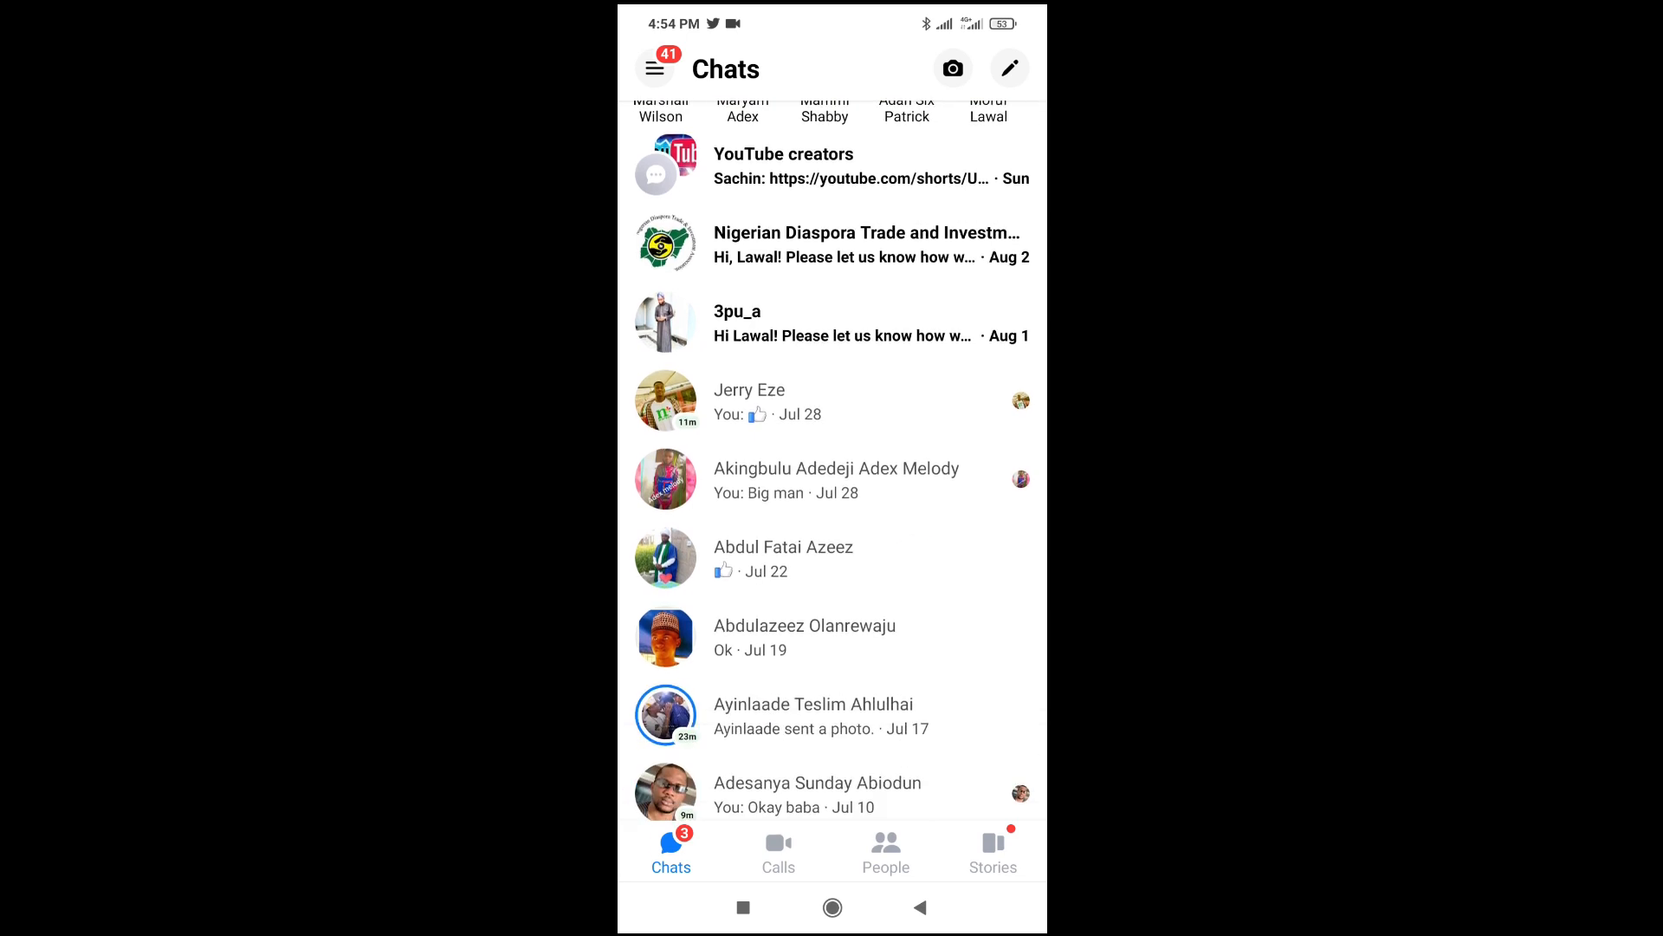
scroll(down, 3)
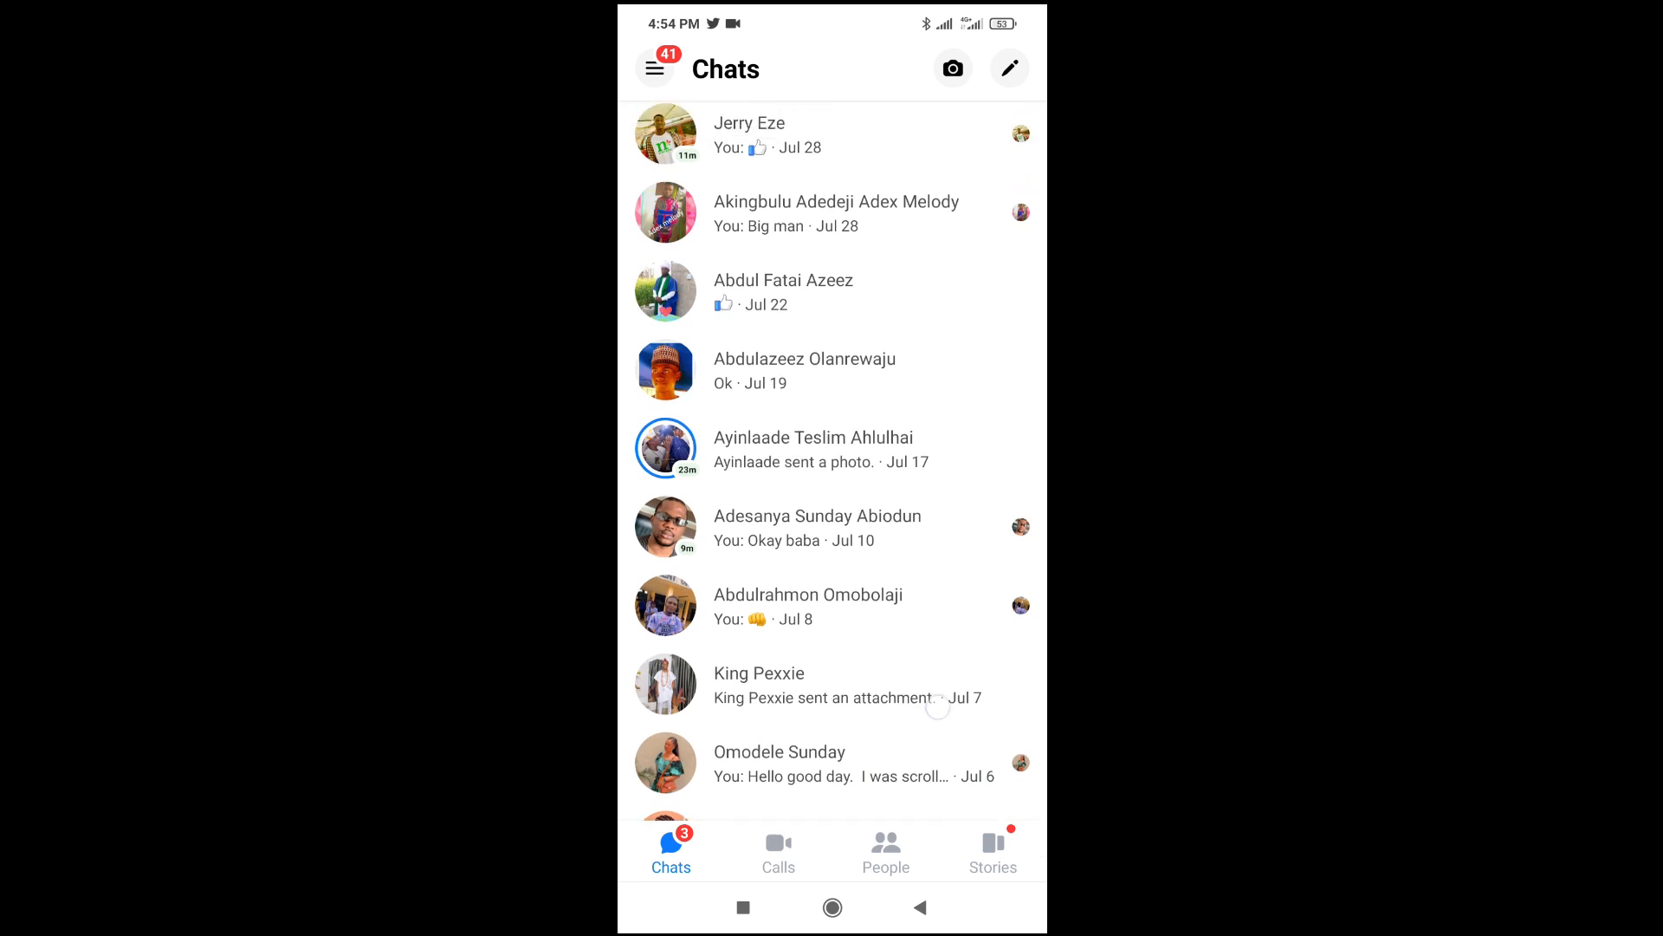
scroll(down, 3)
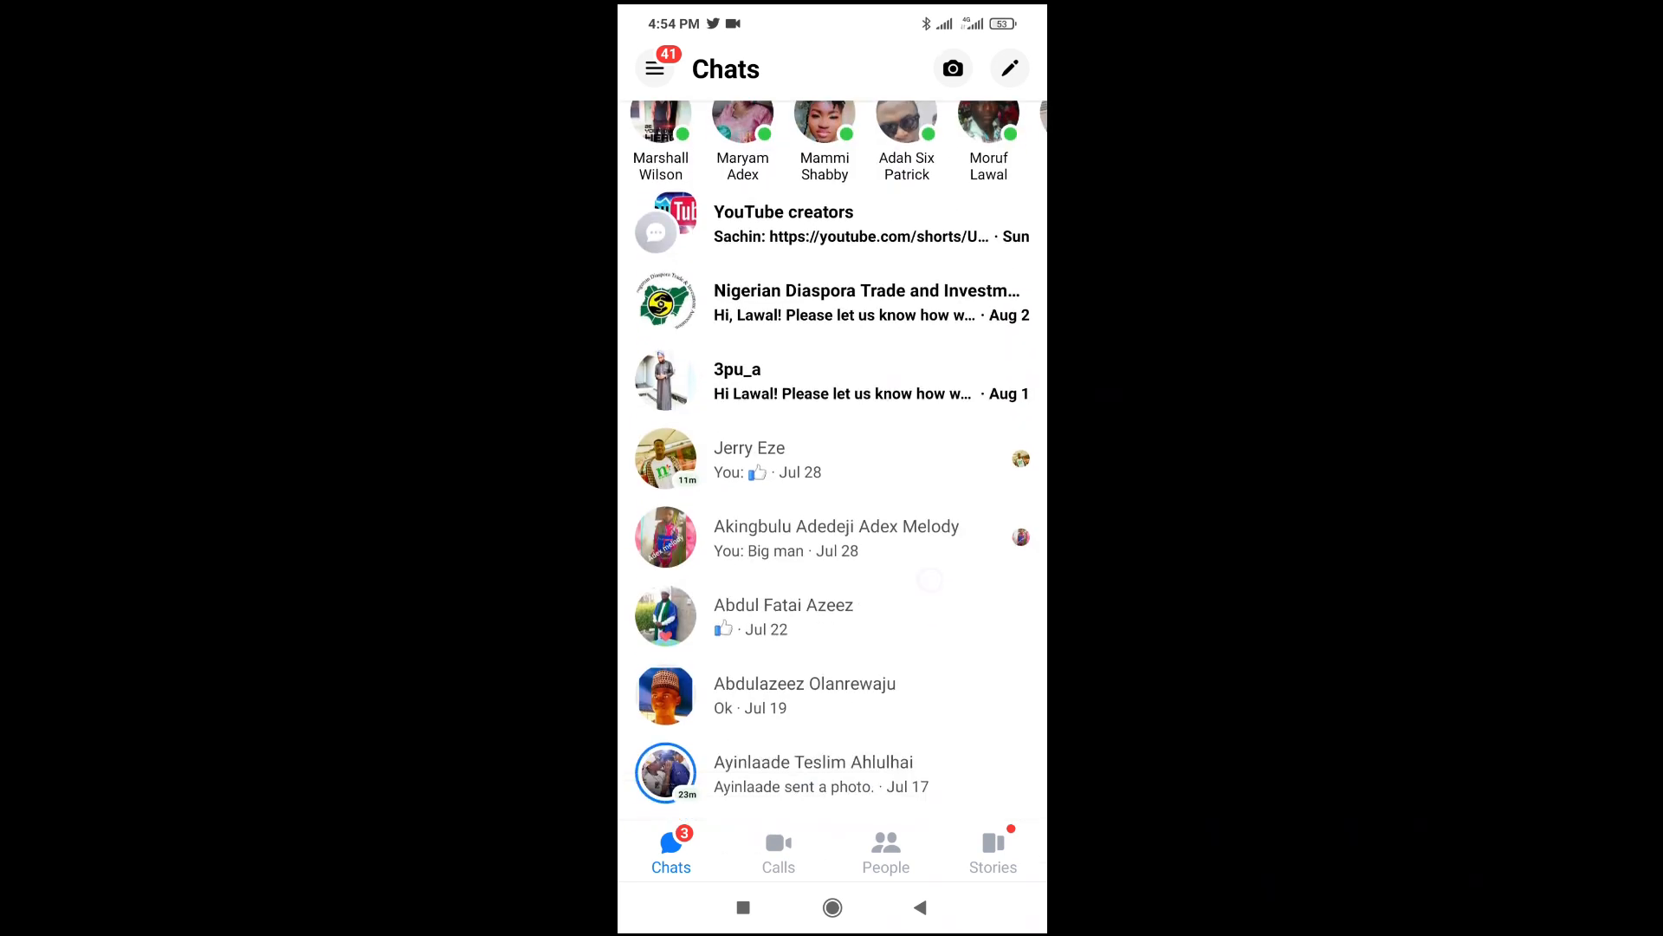
click(749, 457)
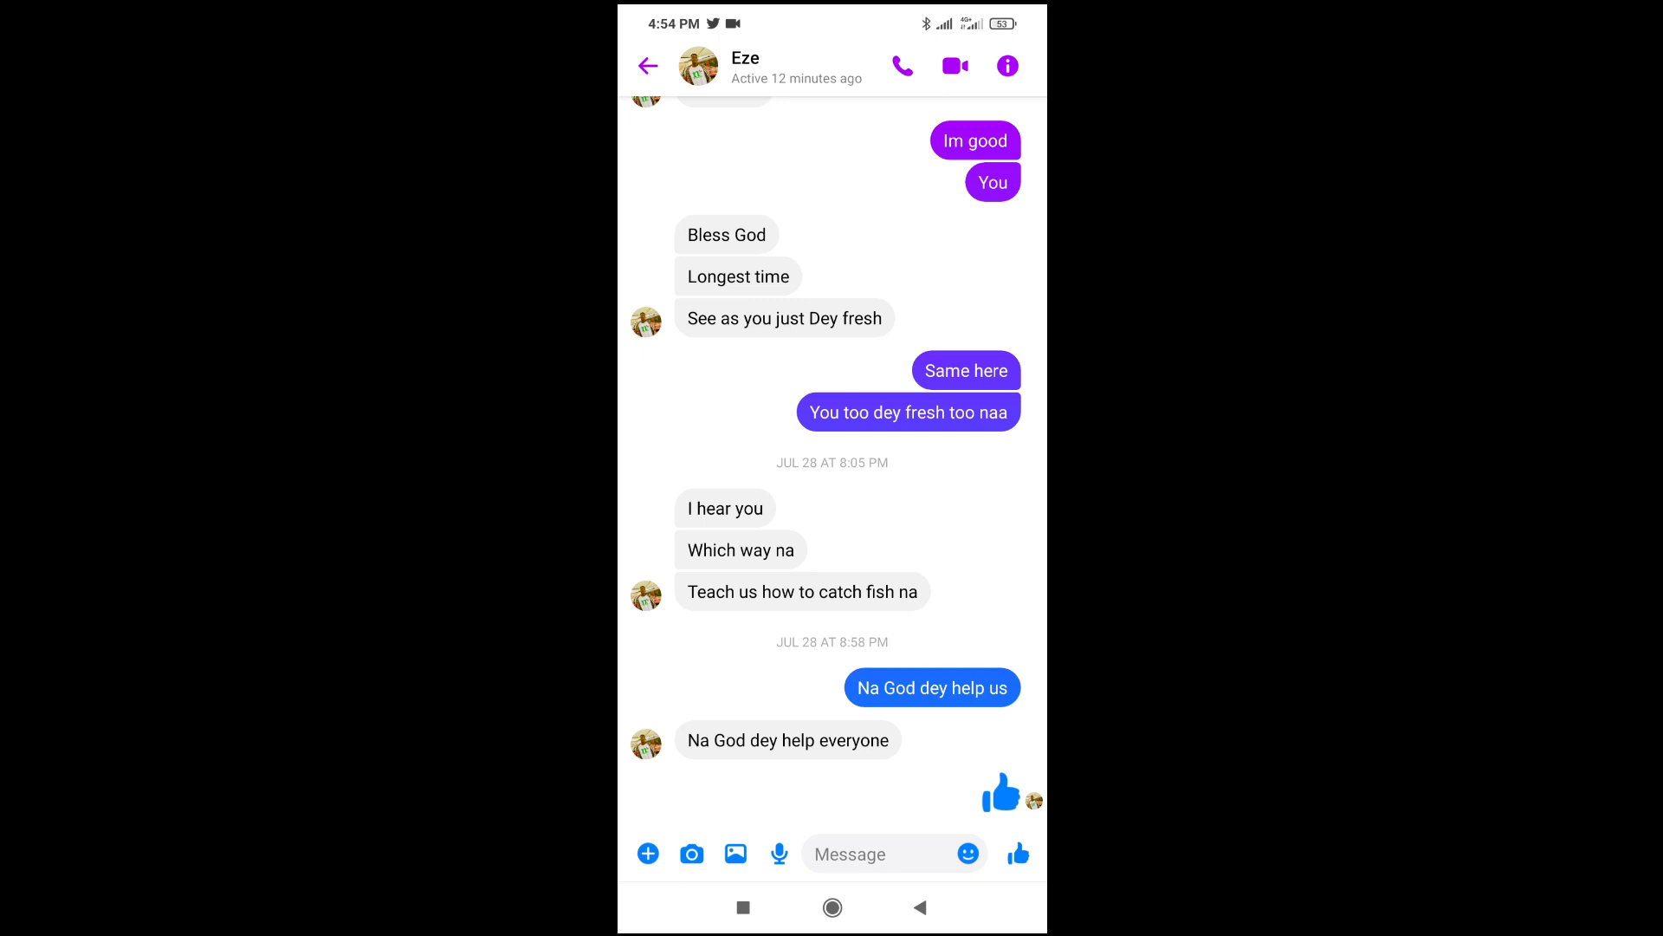
Step: Open Abdulrahmon's older conversation to check its last-active time, then return to Chats
click(647, 65)
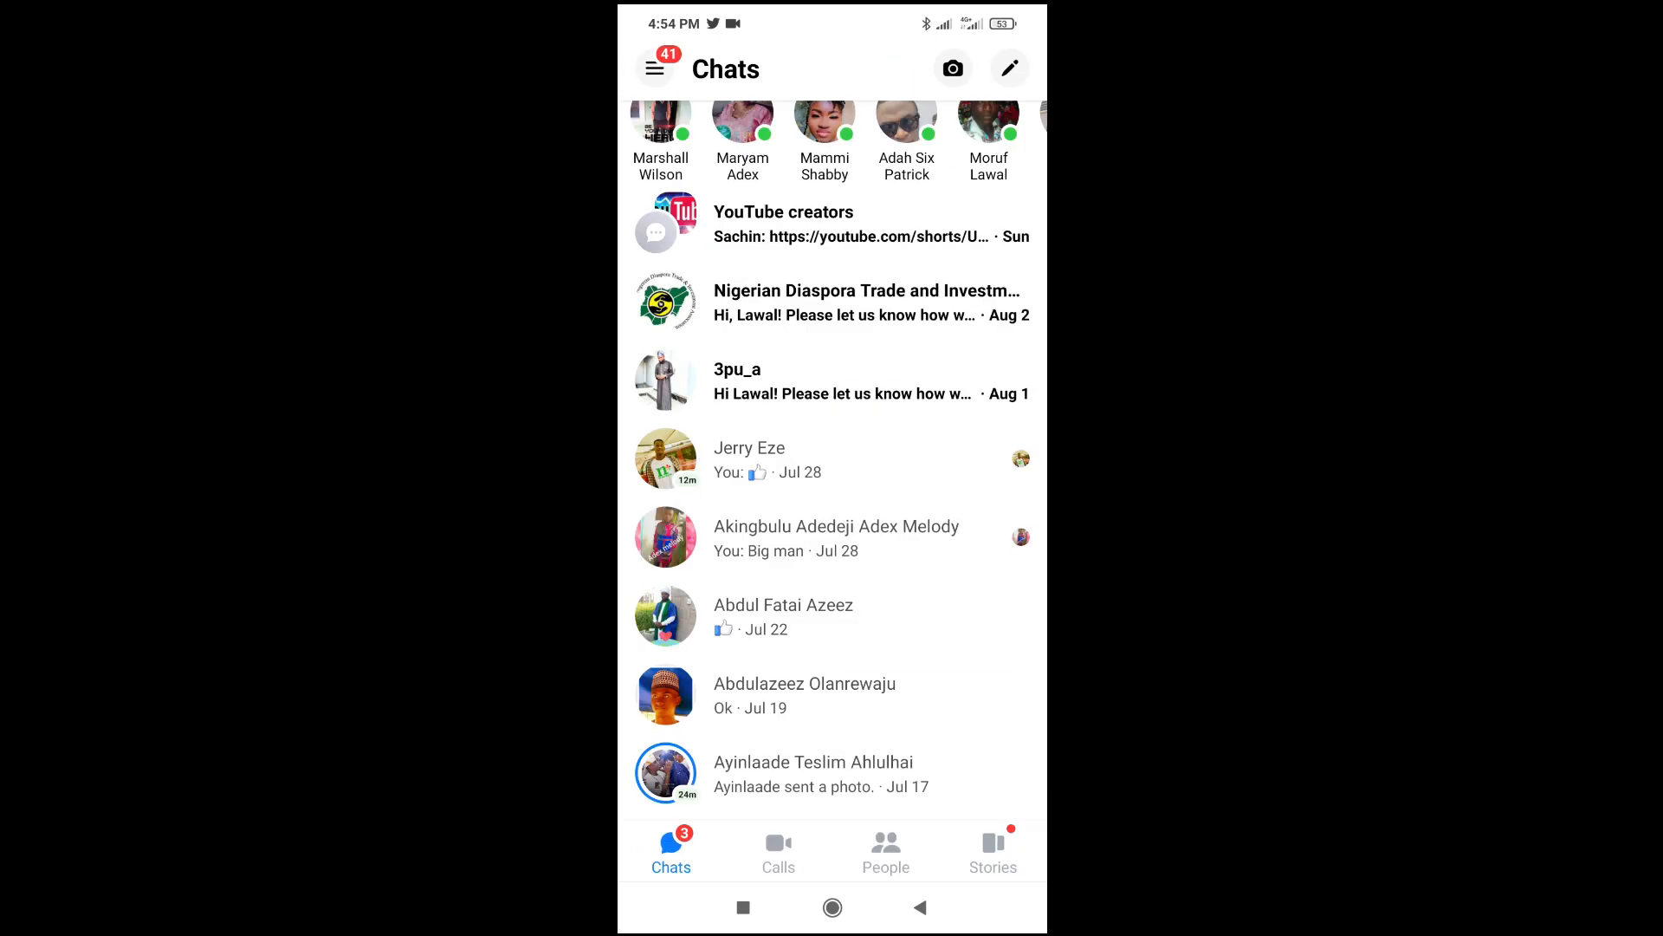
scroll(down, 3)
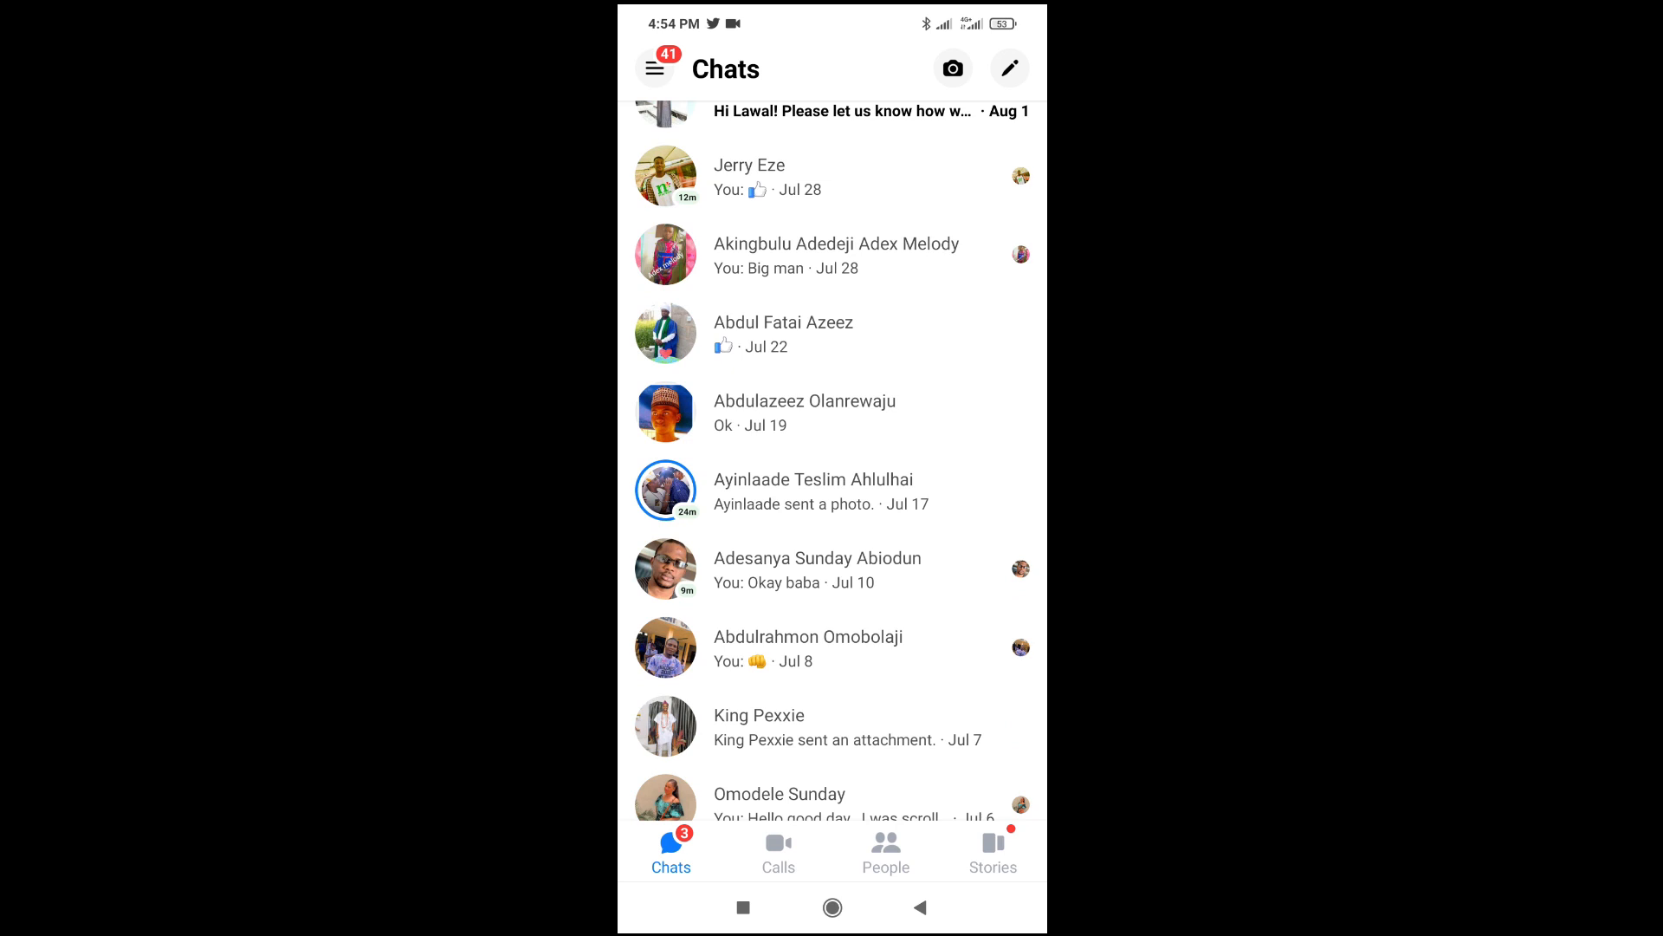
click(809, 637)
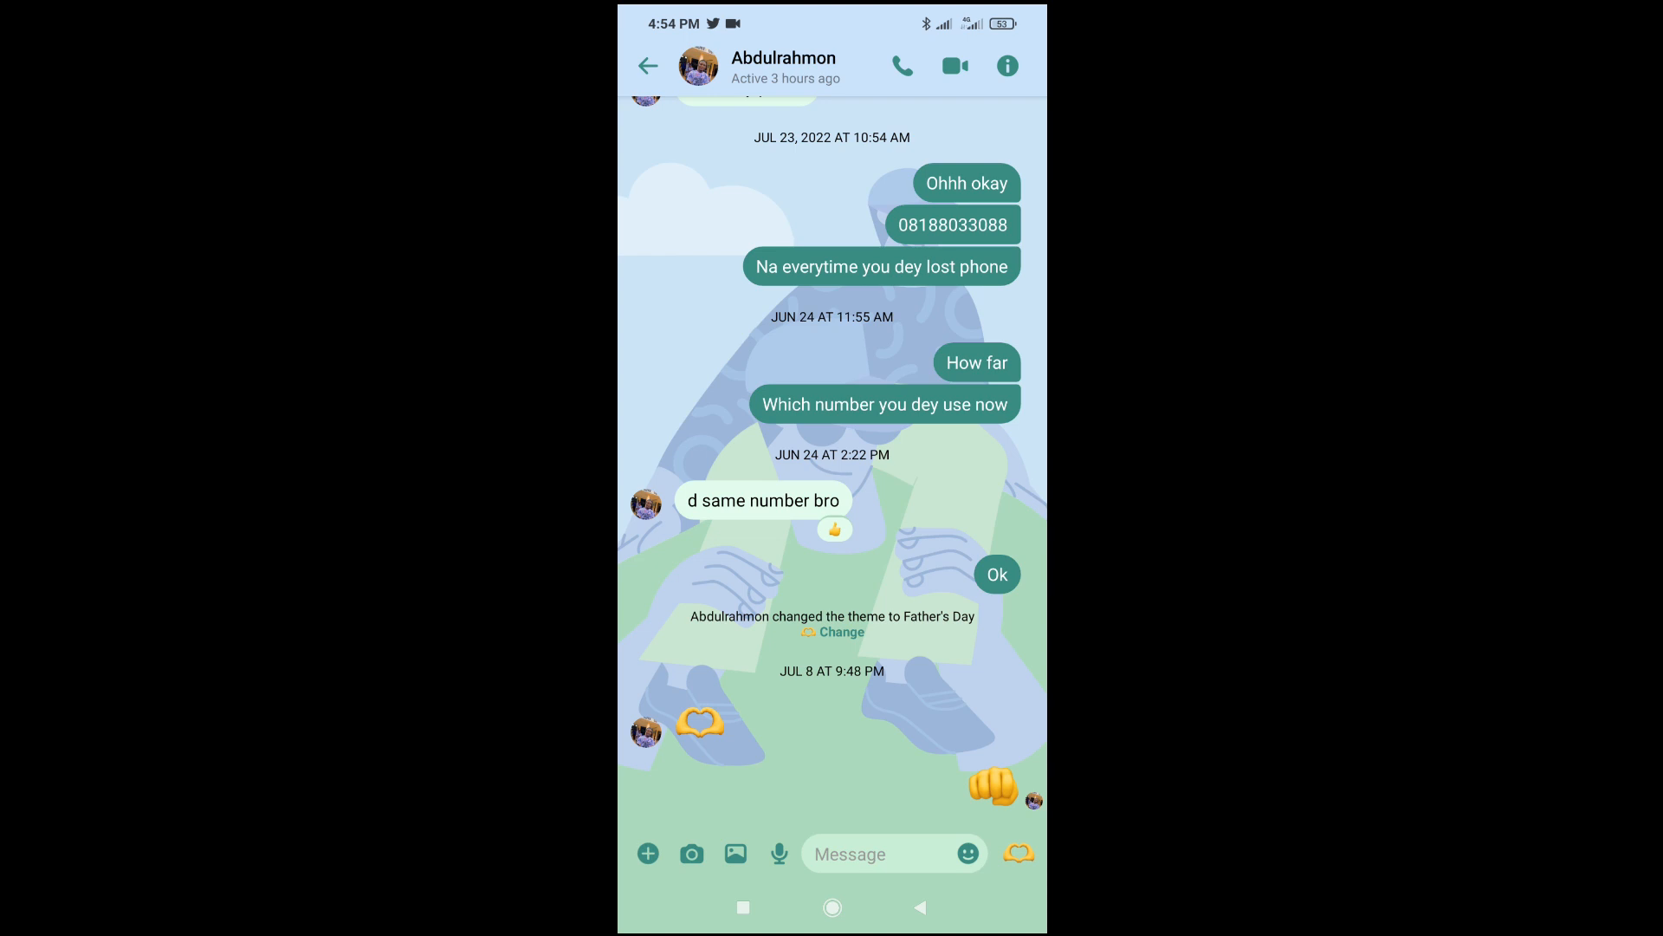
click(648, 64)
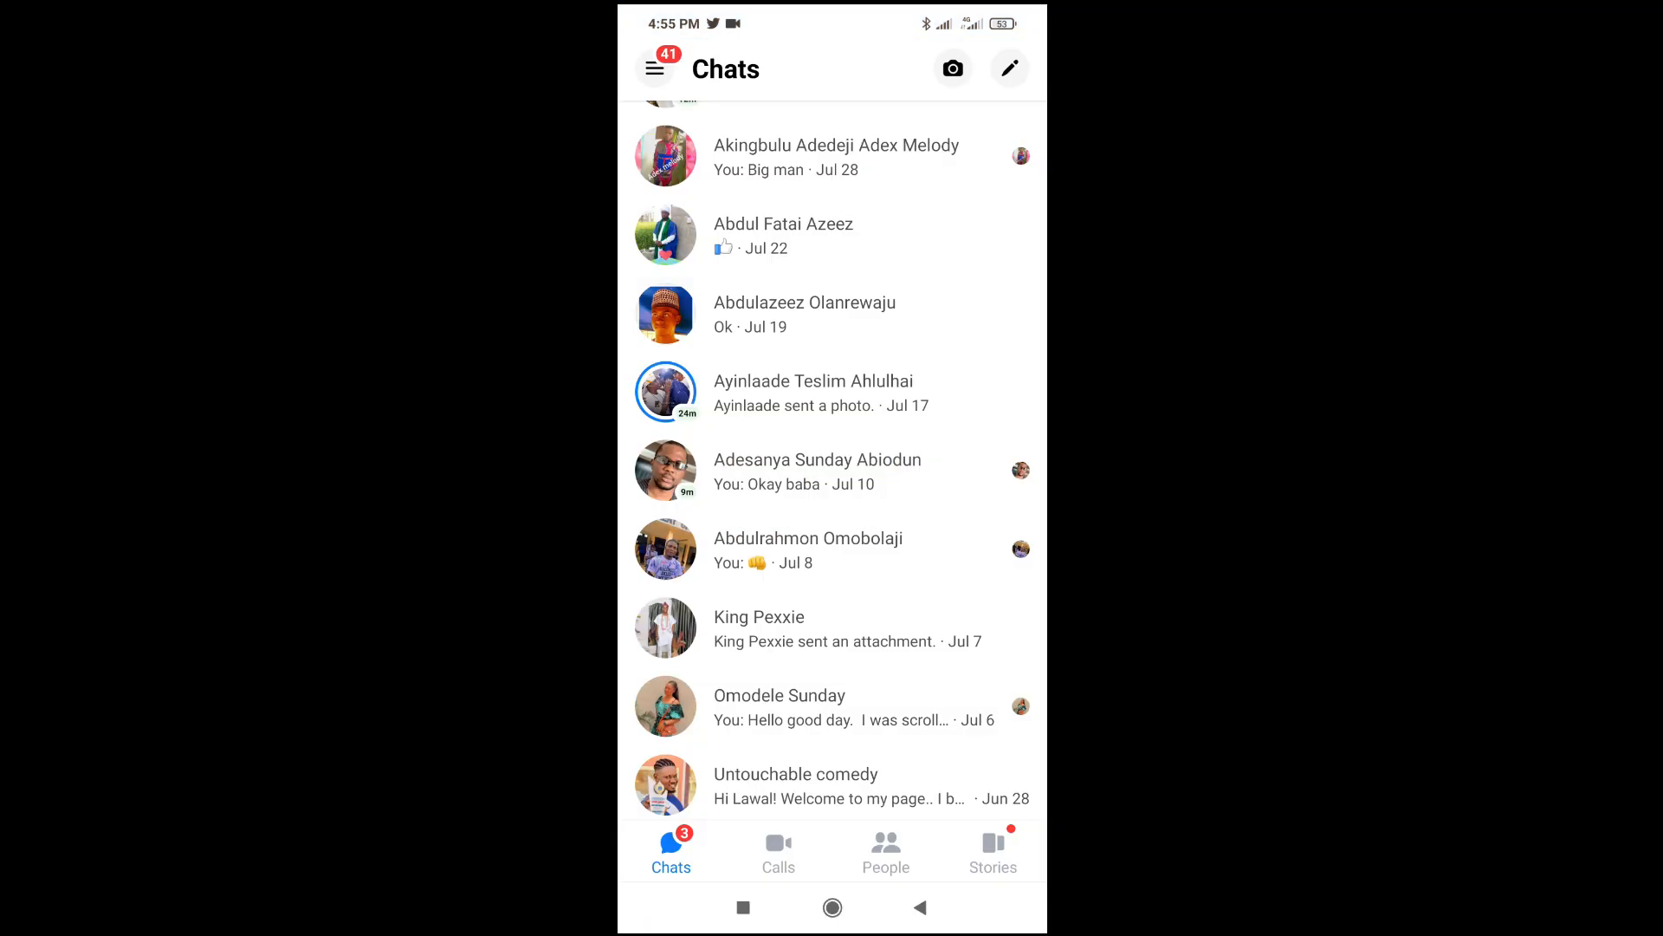
scroll(down, 3)
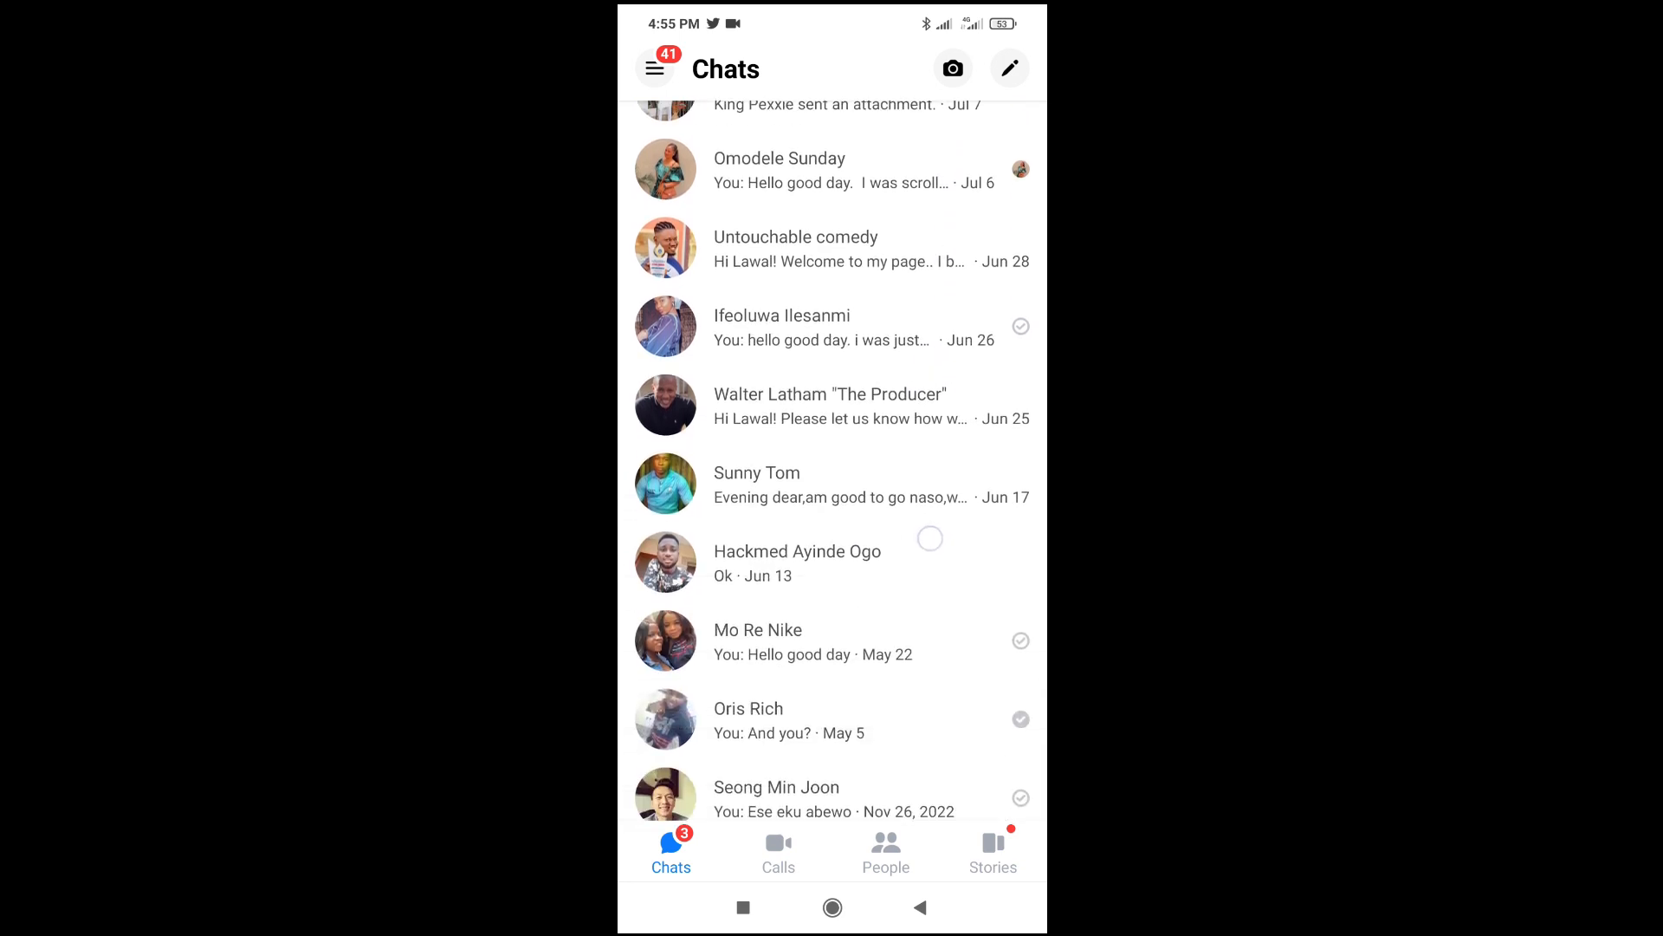
click(756, 473)
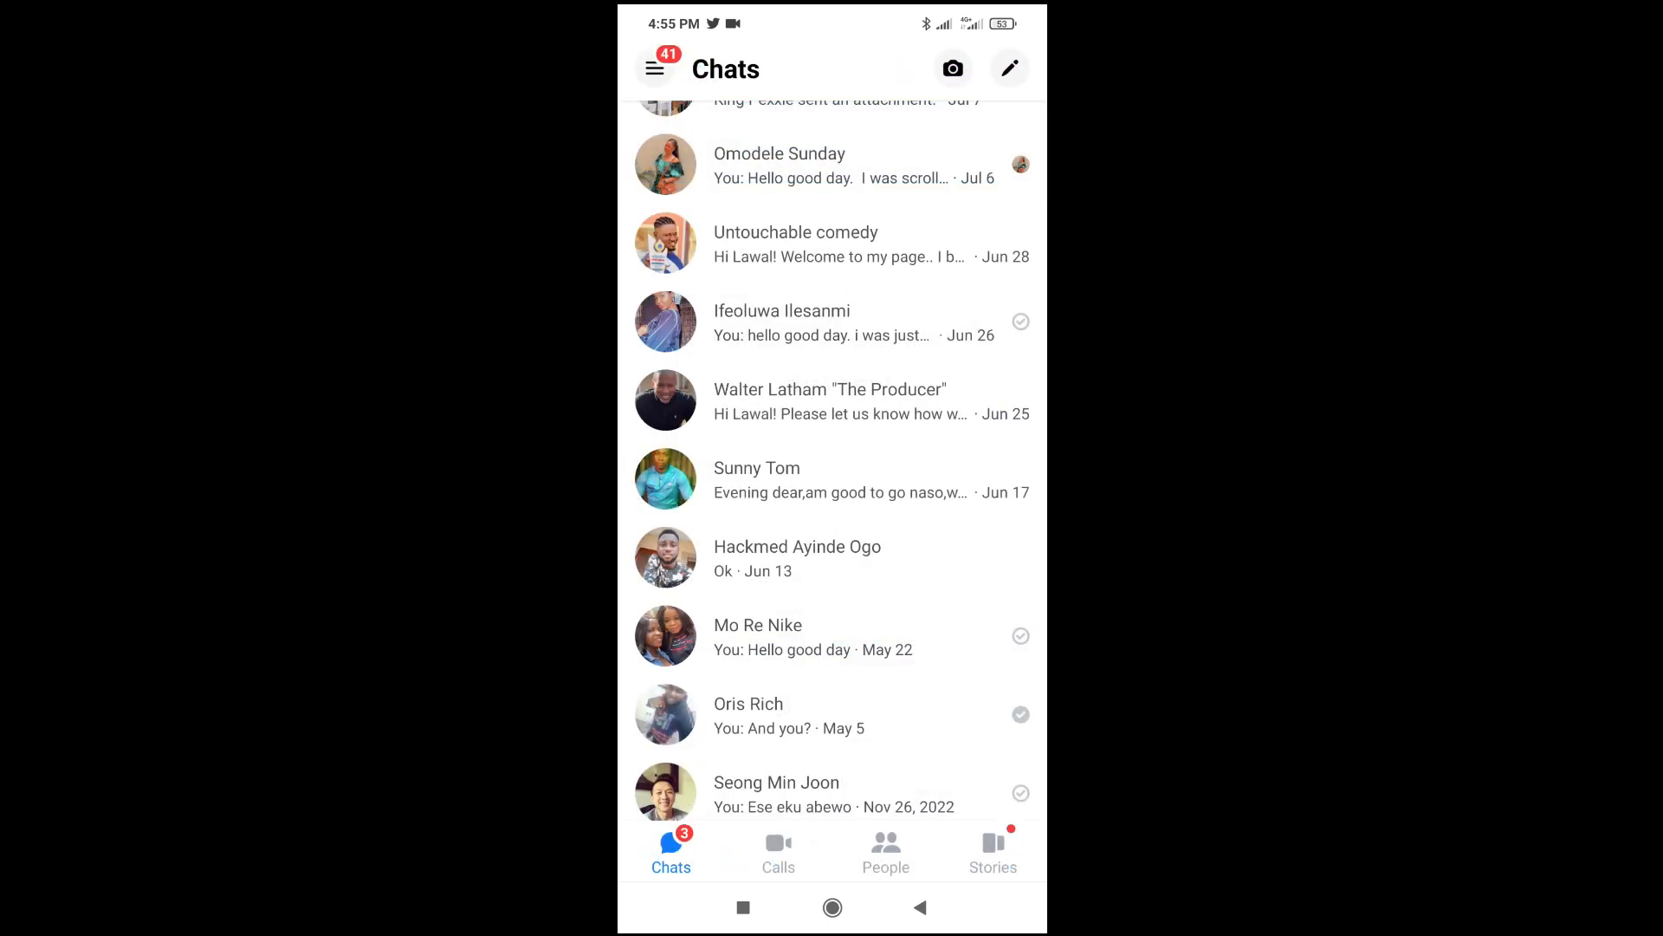
scroll(down, 3)
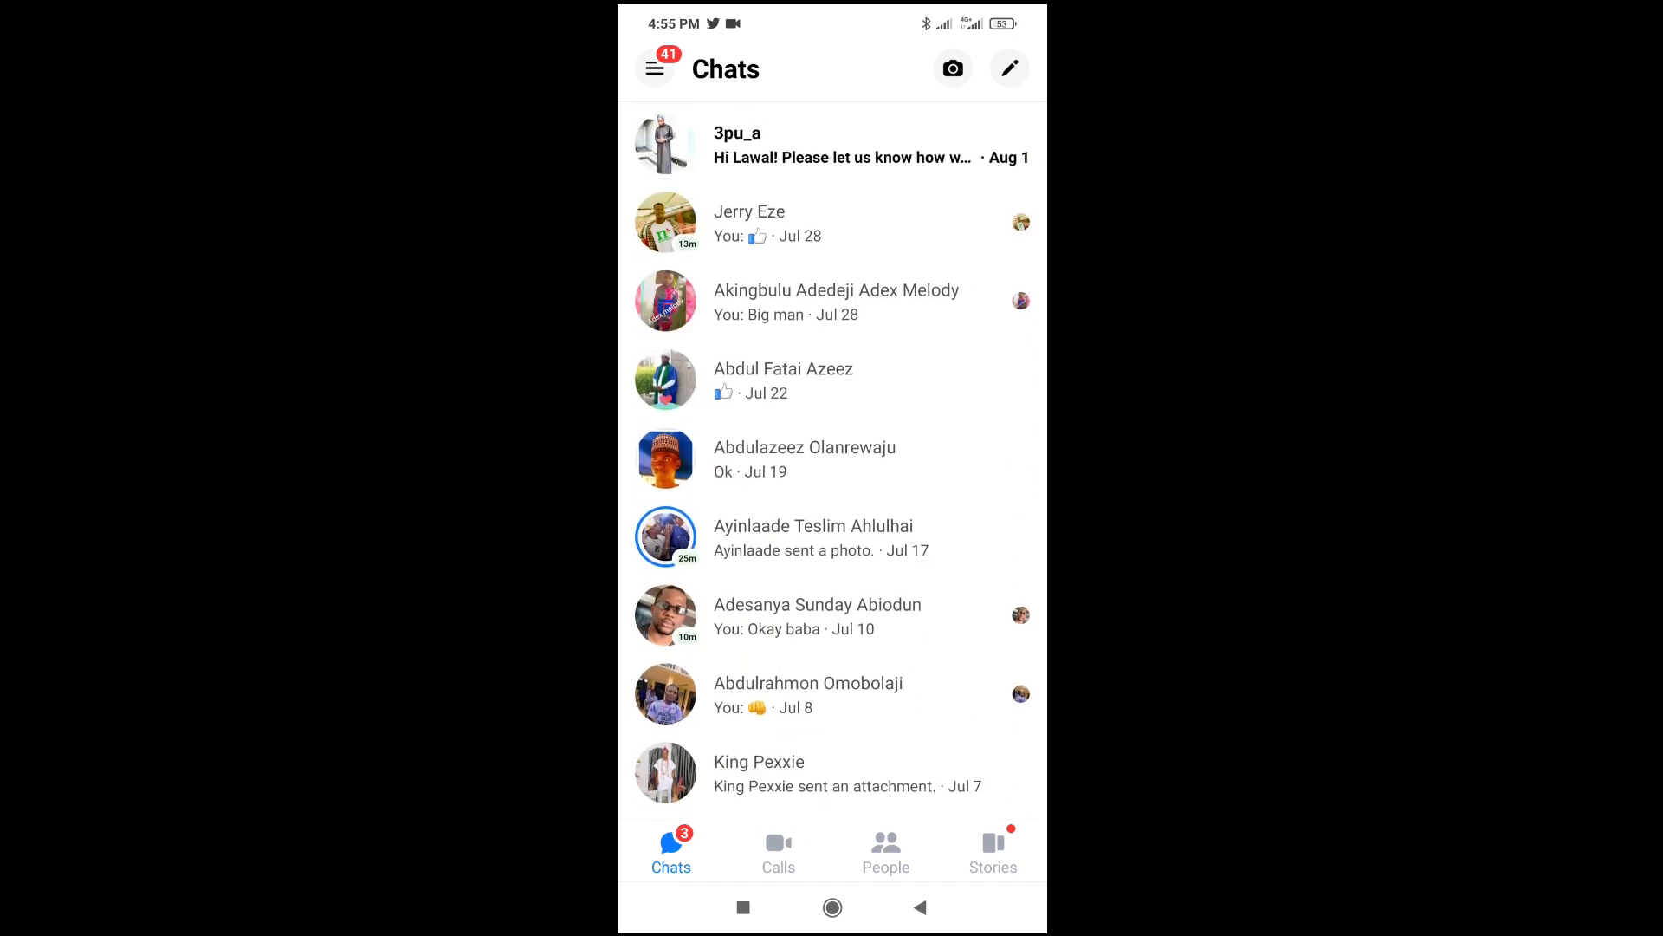
scroll(down, 3)
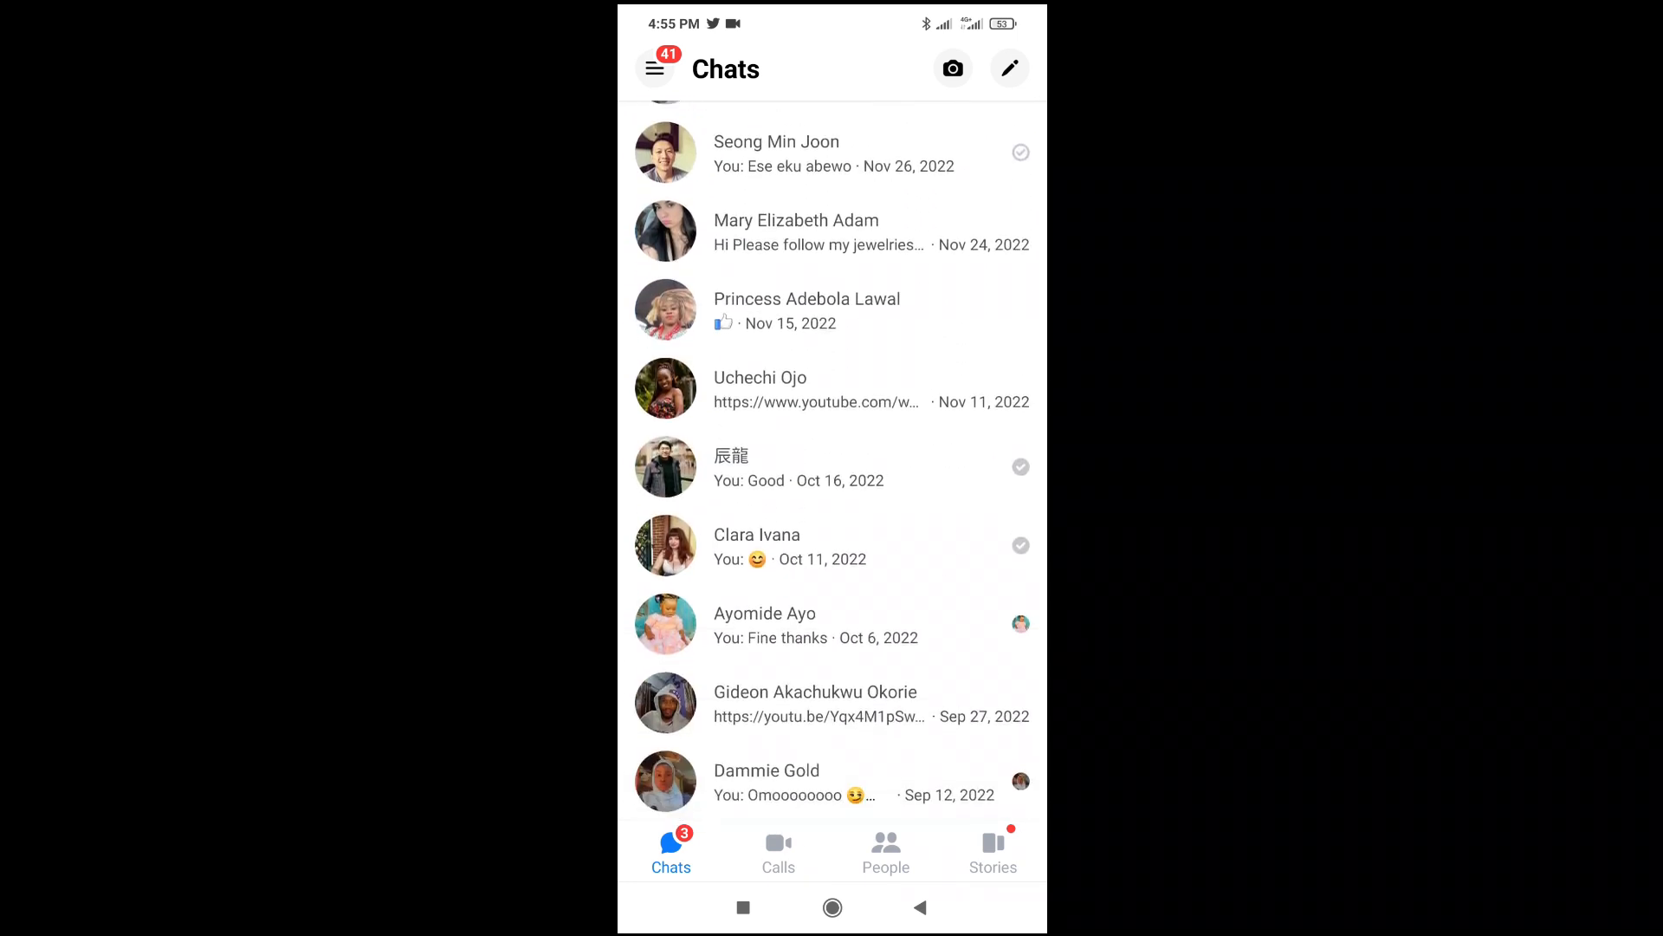
scroll(down, 3)
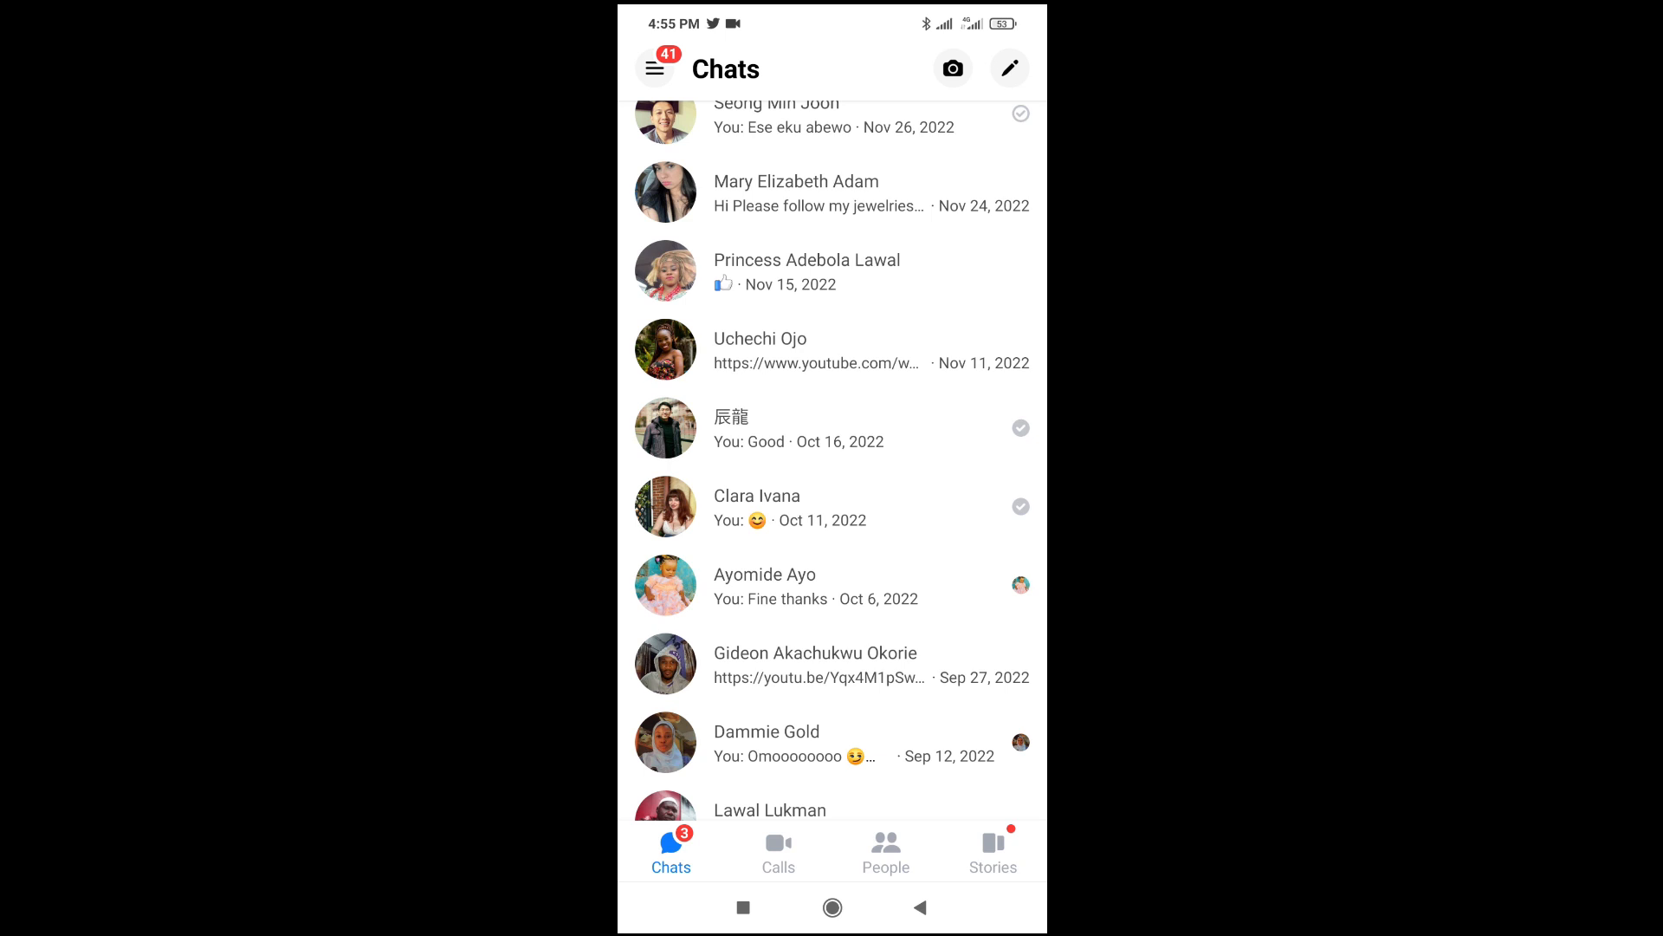
scroll(down, 3)
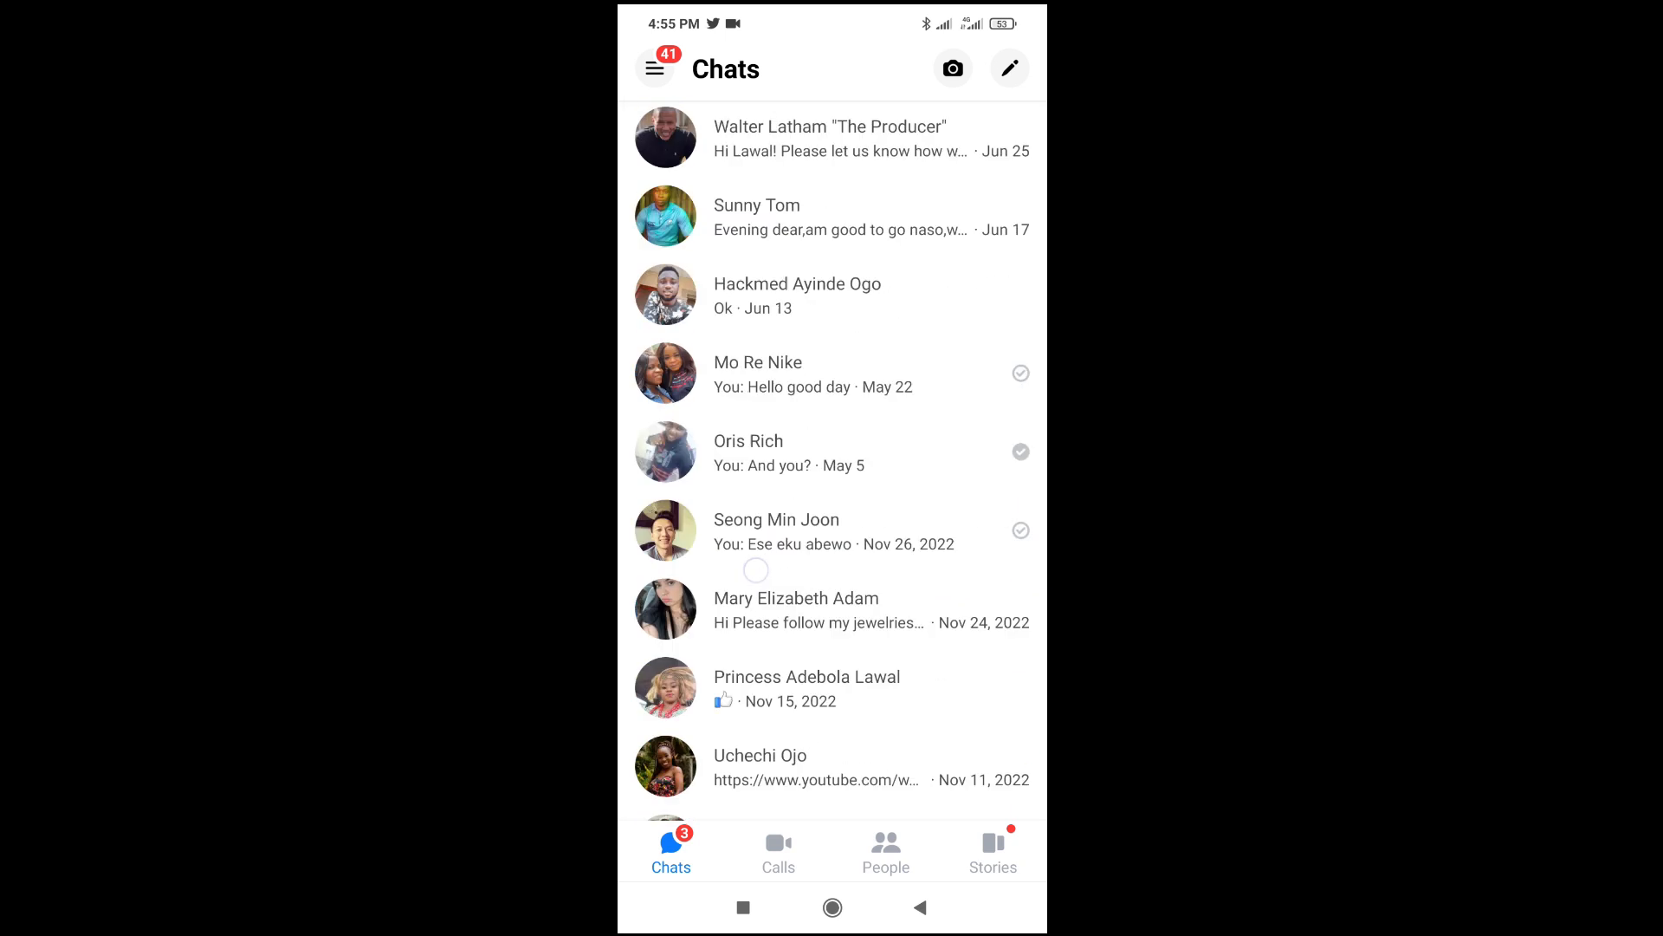
scroll(up, 3)
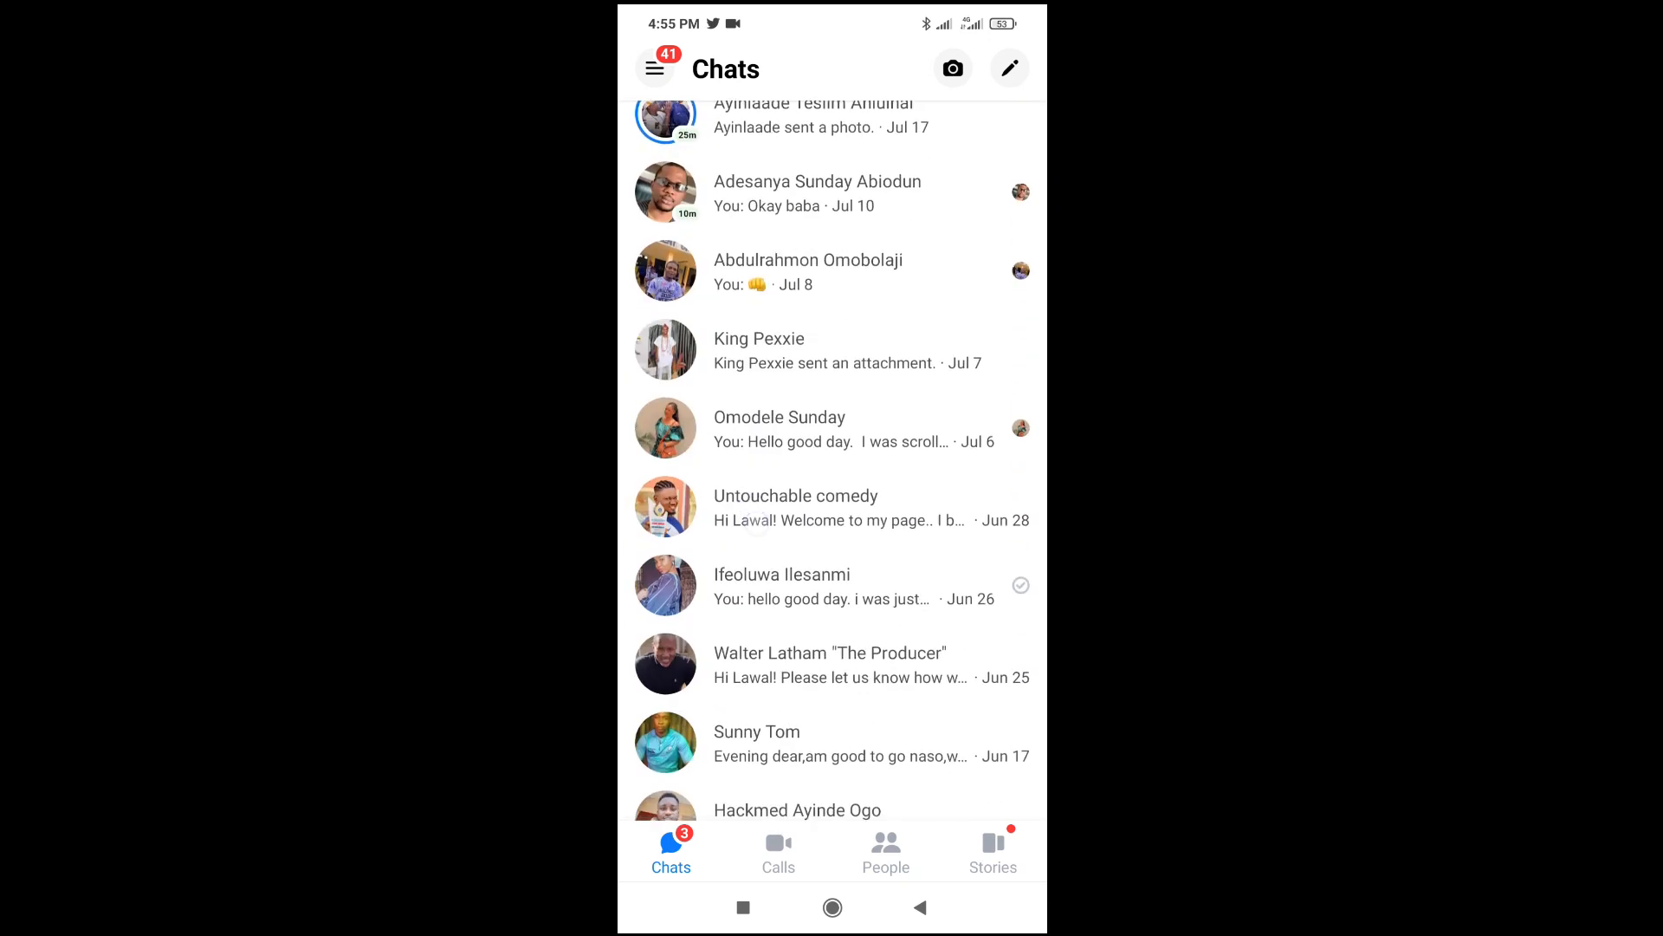
scroll(down, 3)
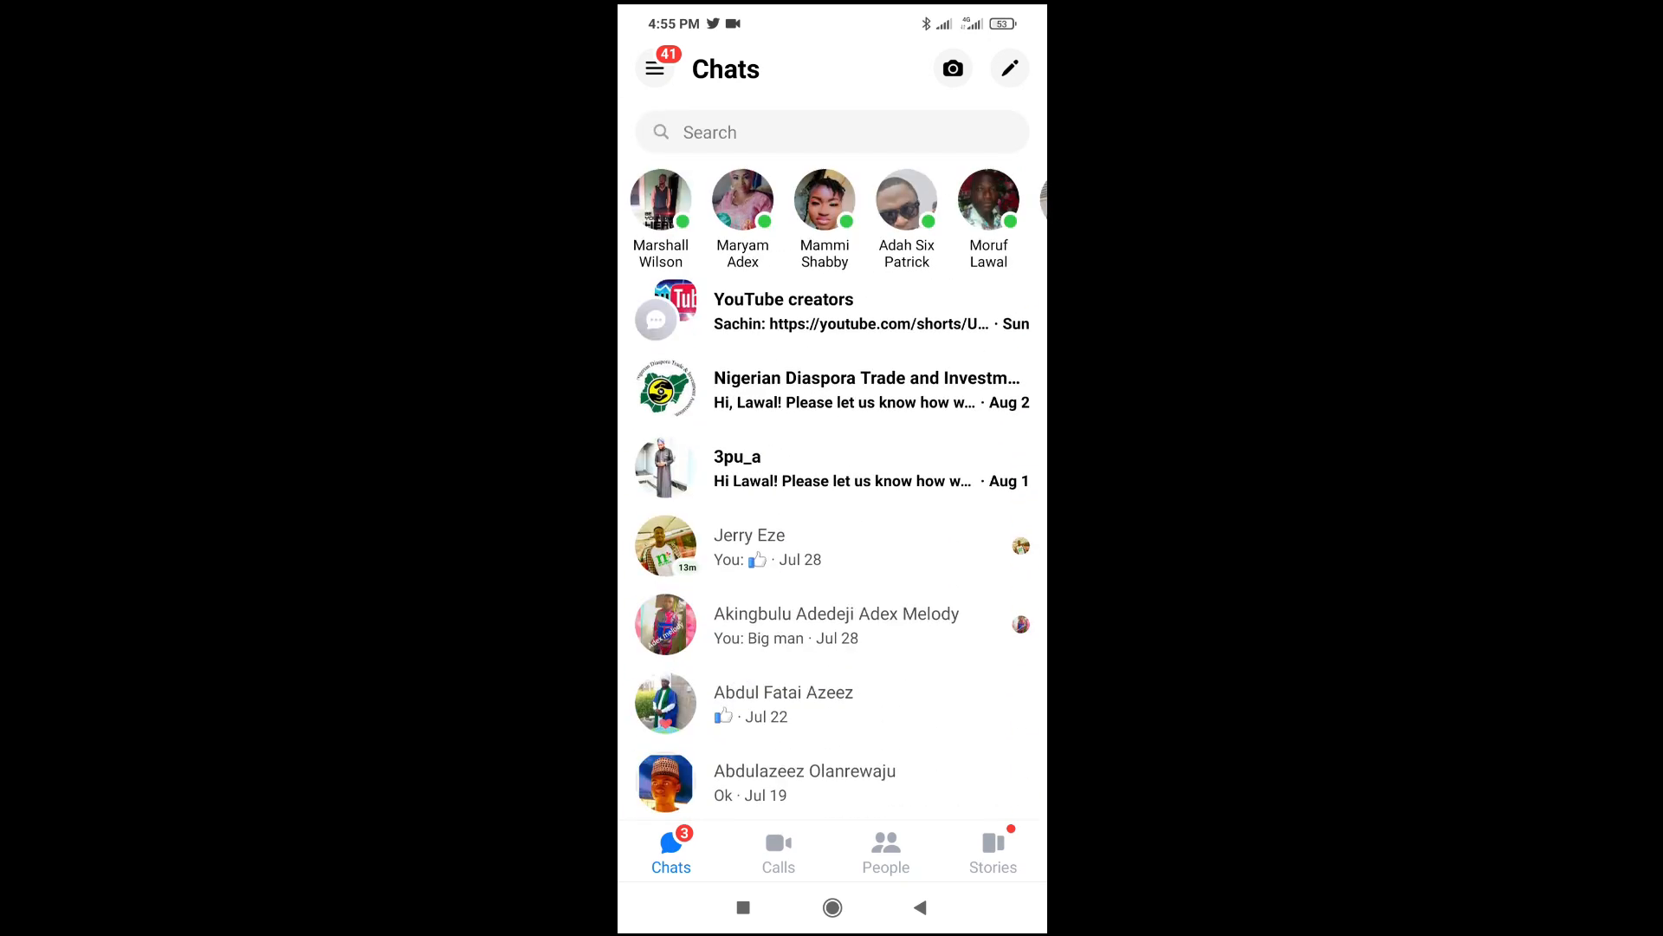
scroll(down, 3)
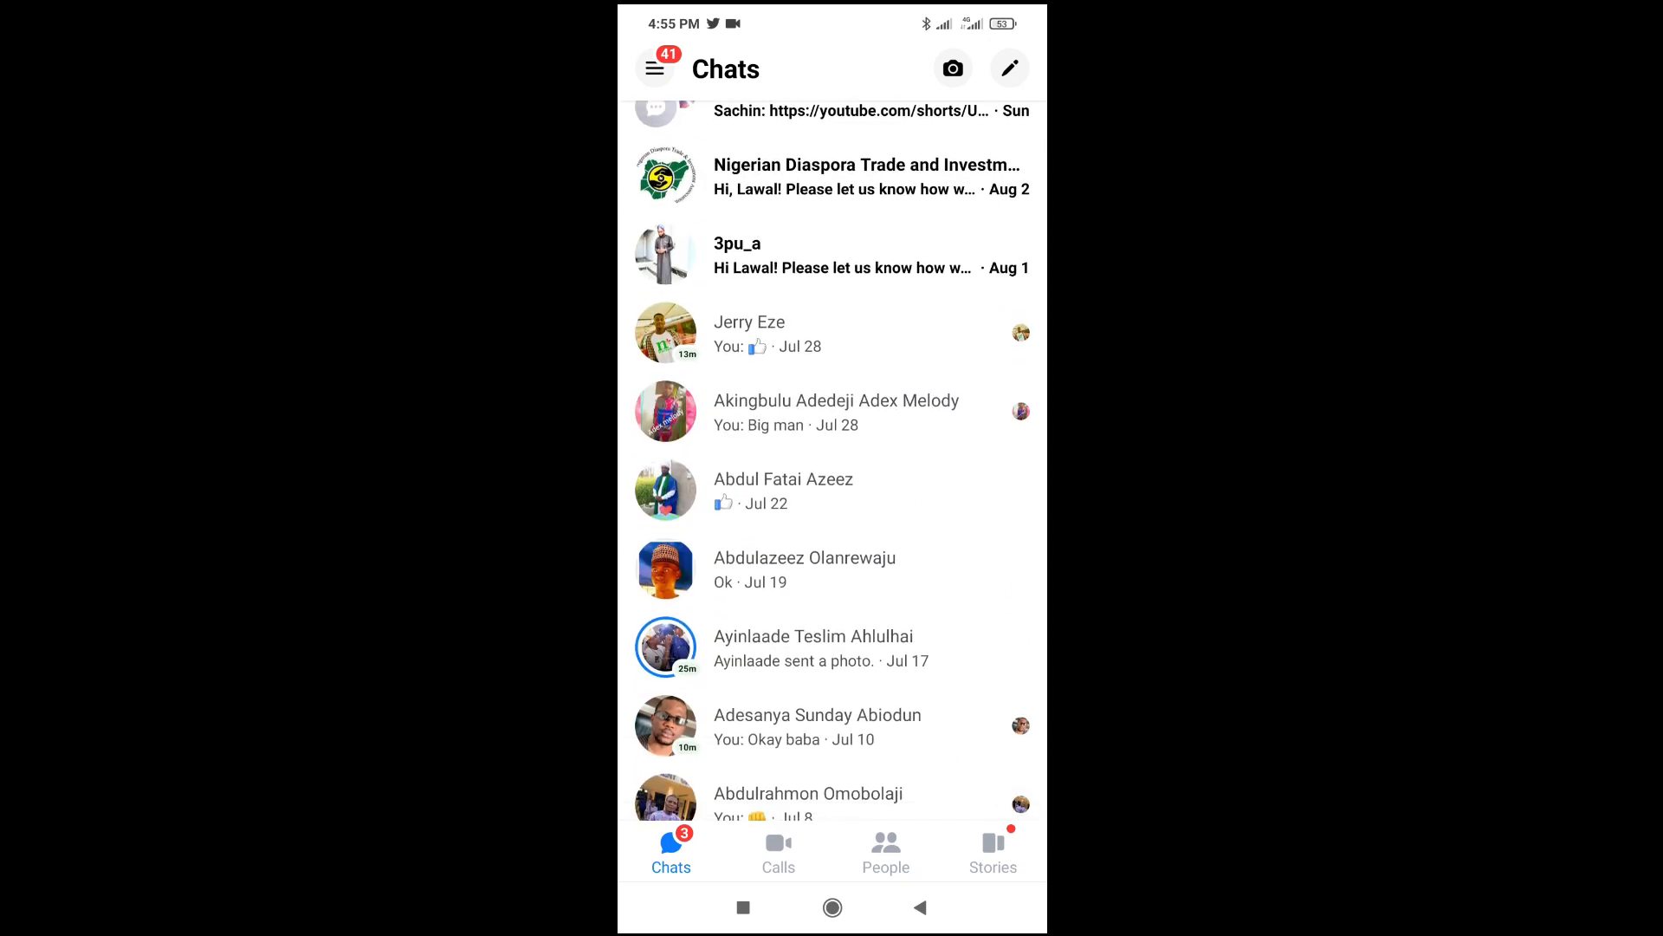